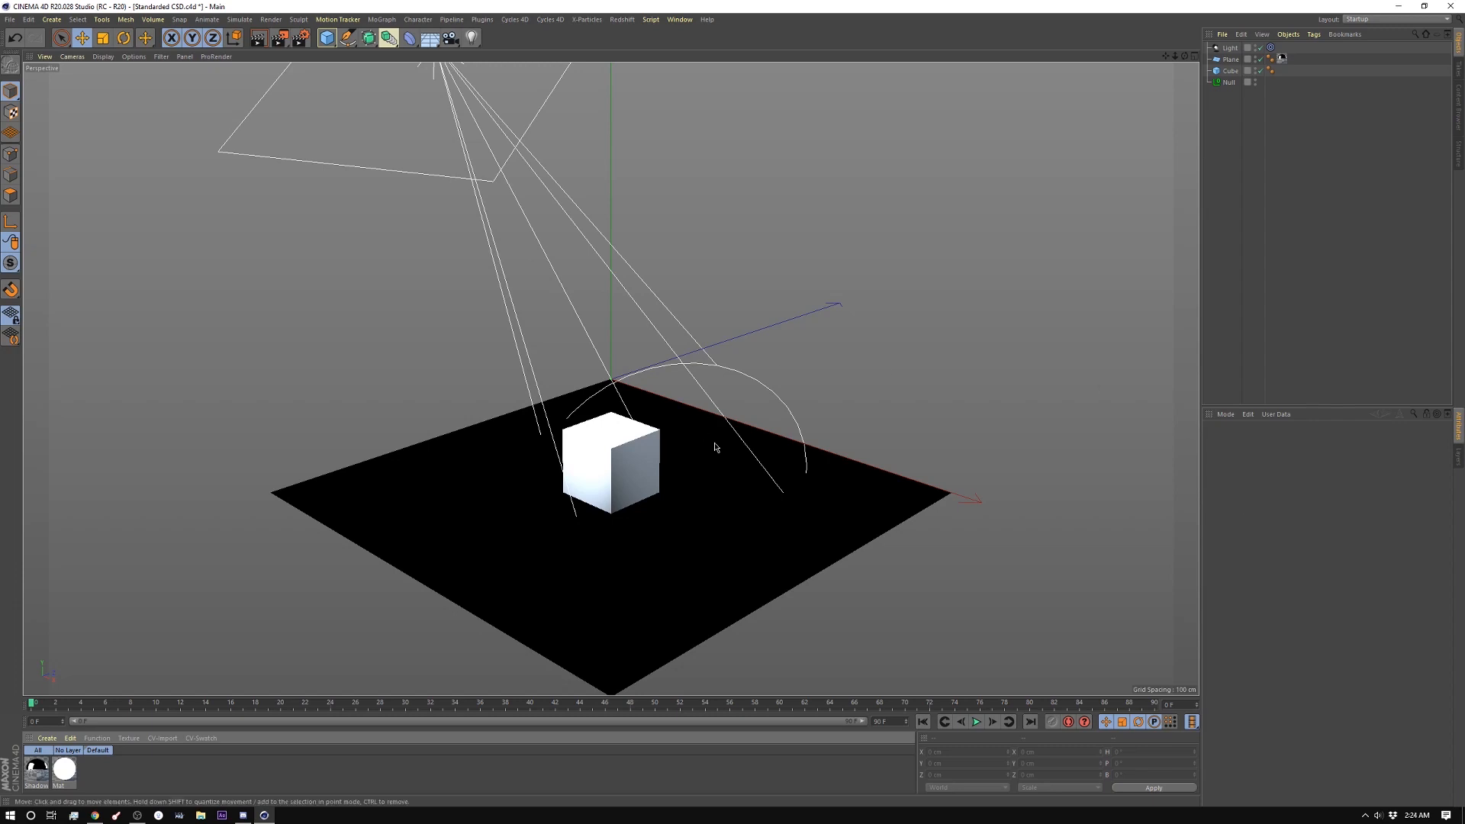
# - Inspect the scene light's coordinates, then show the Mat material's Luminance channel
pyautogui.click(1230, 47)
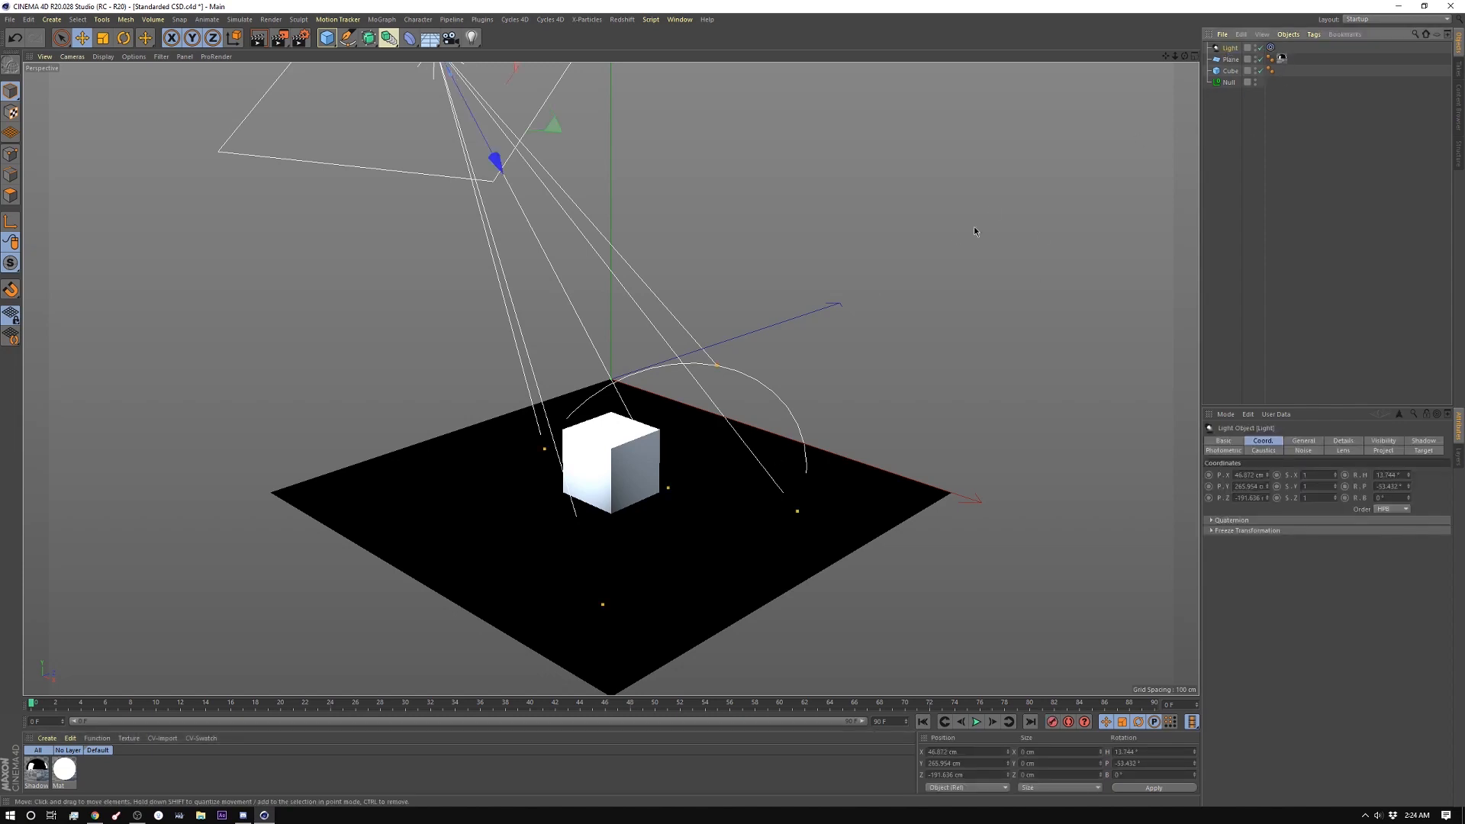
pyautogui.click(1231, 59)
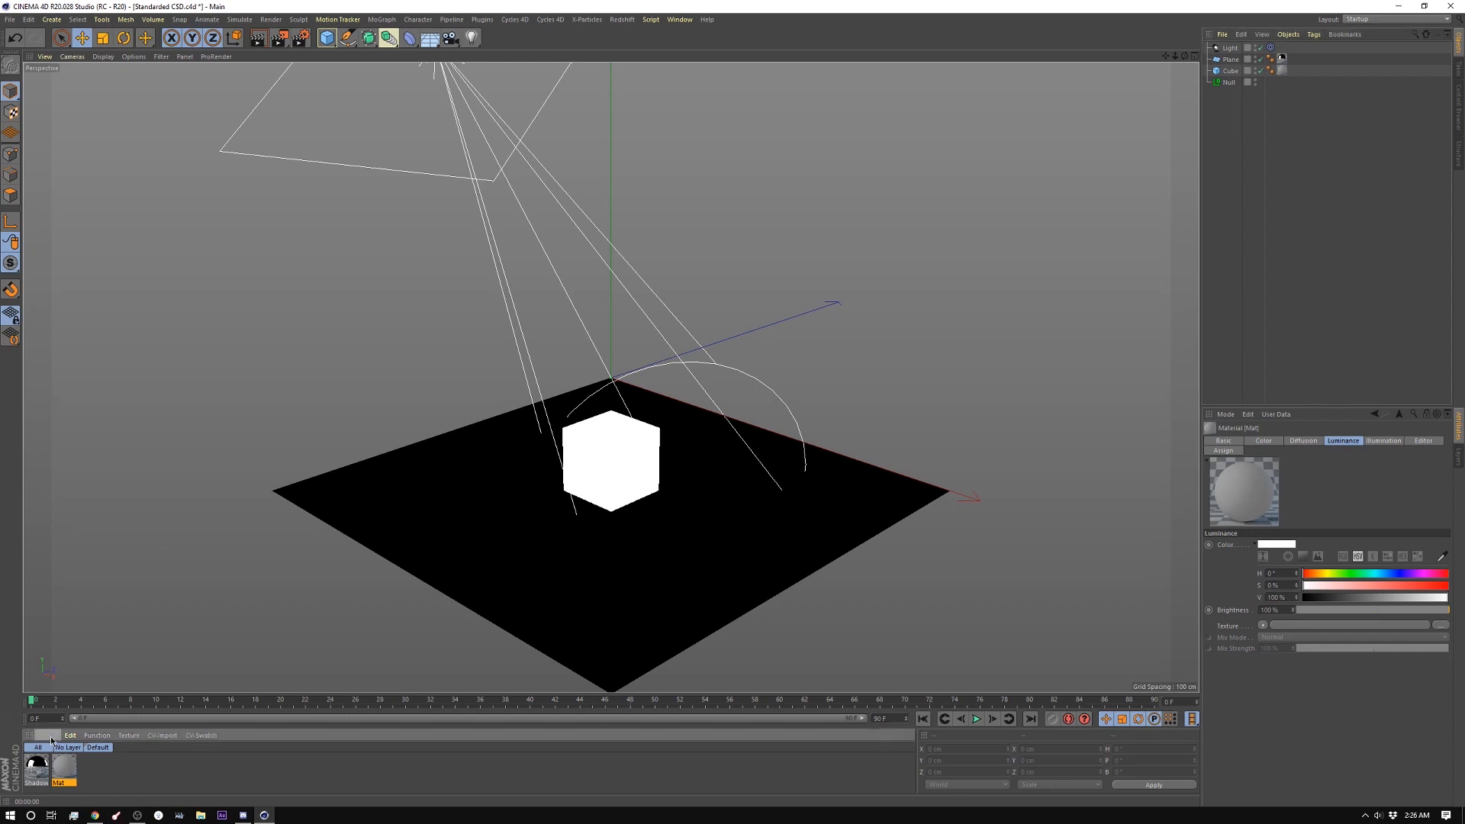
# - Create a Shadow Catcher material and open its settings in the Material Editor
pyautogui.click(46, 736)
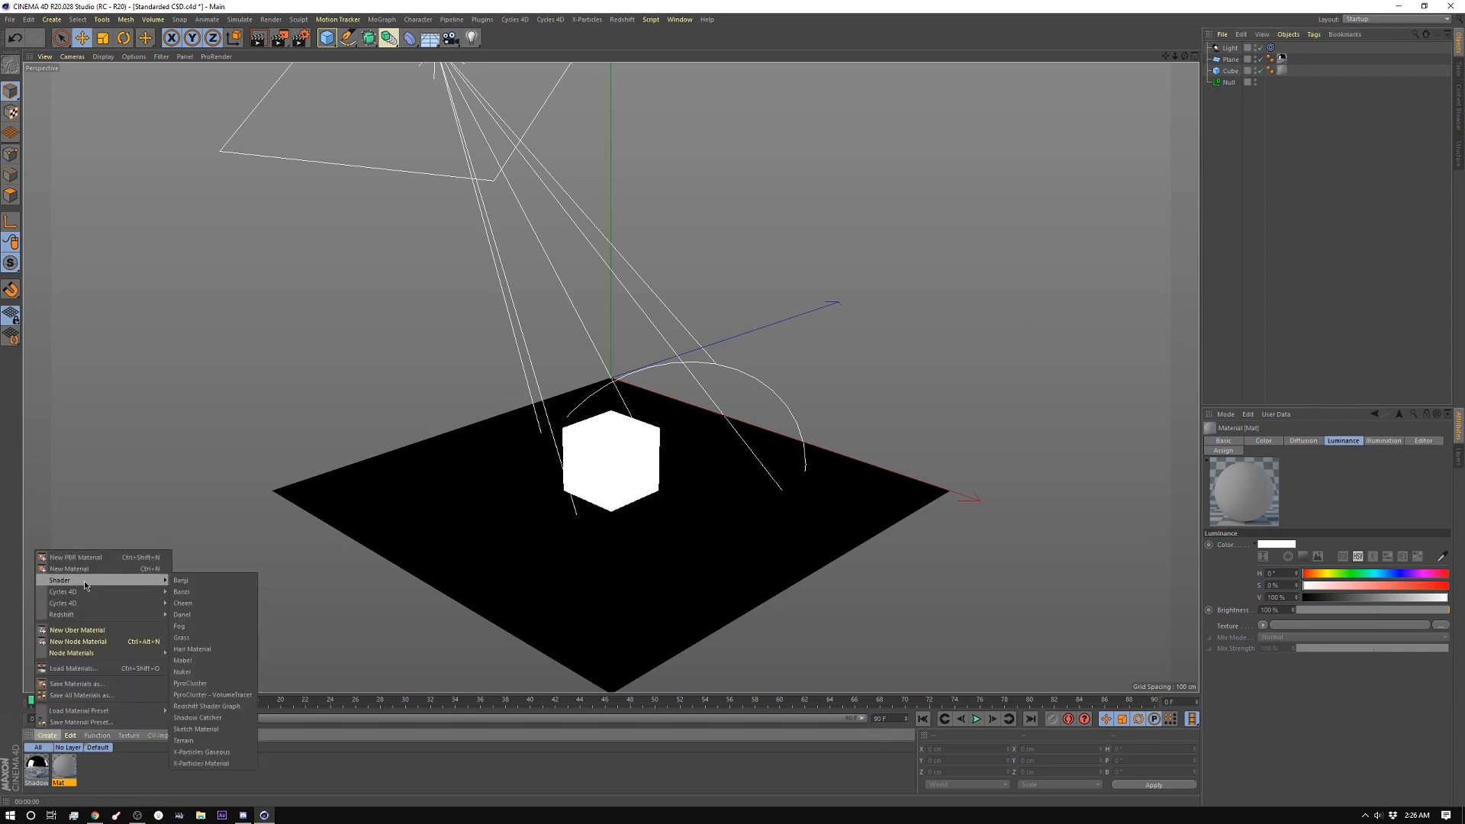
pyautogui.moveTo(211, 695)
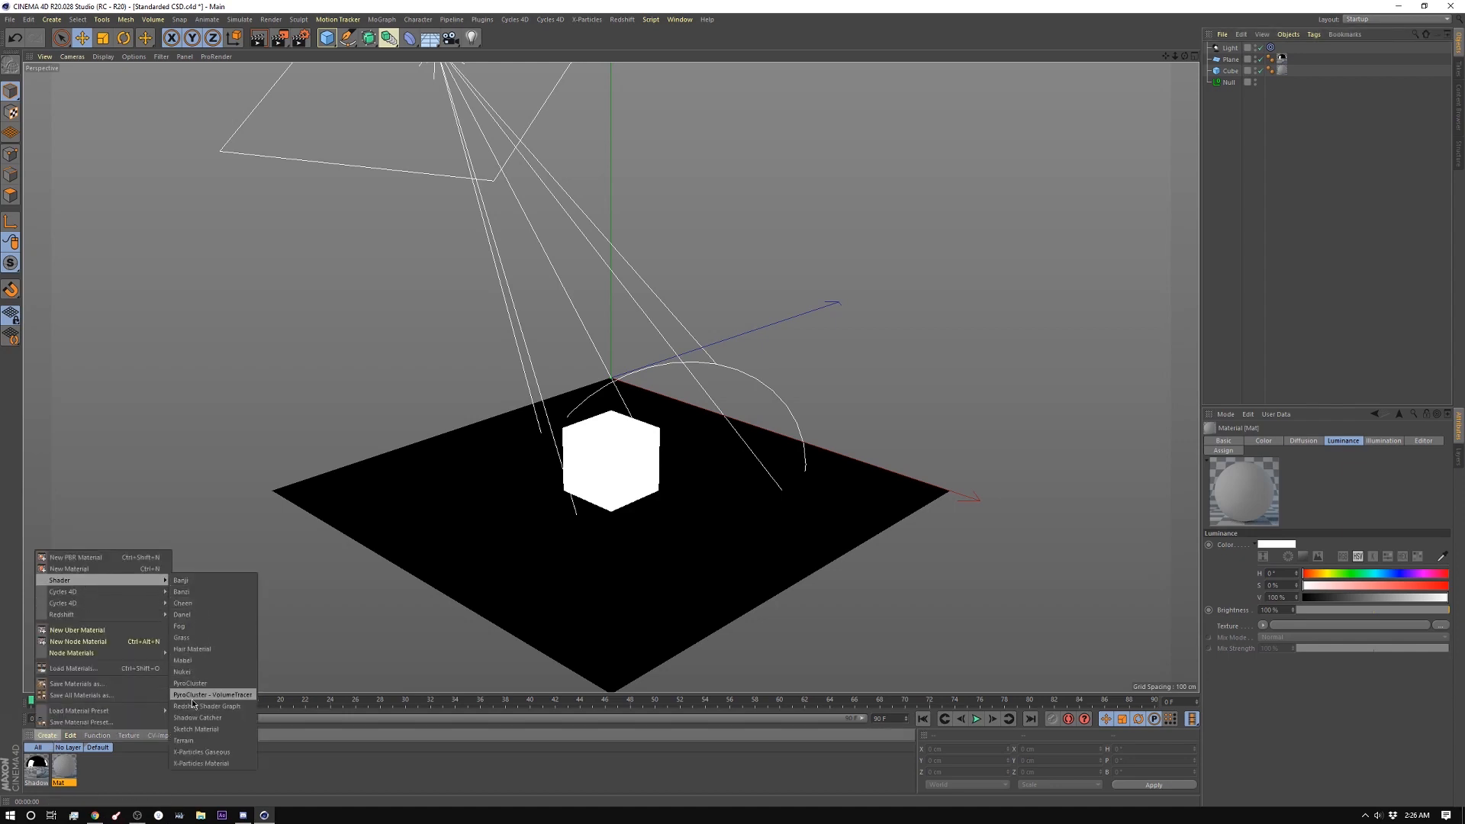
pyautogui.click(196, 717)
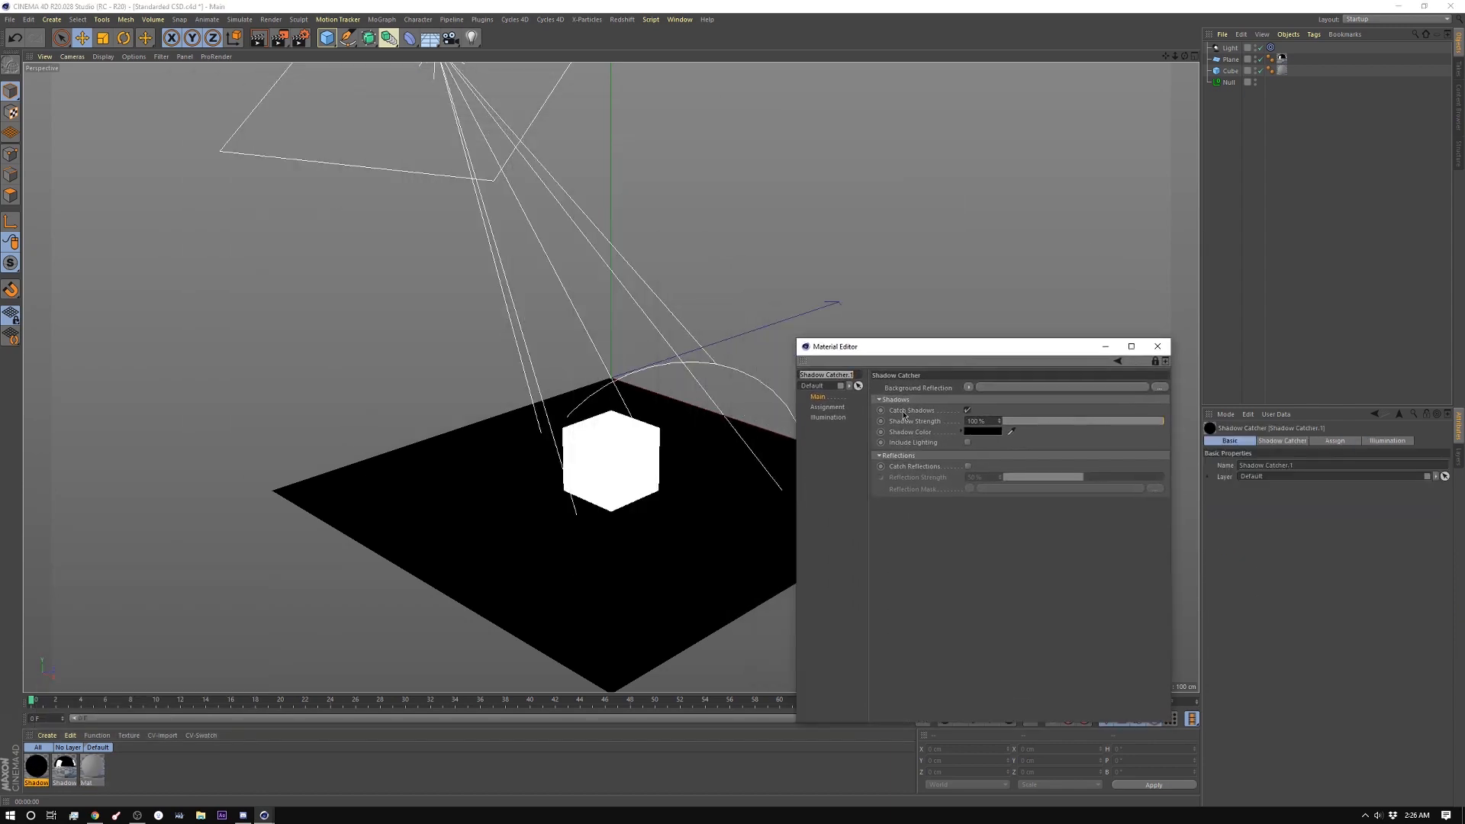
pyautogui.click(968, 411)
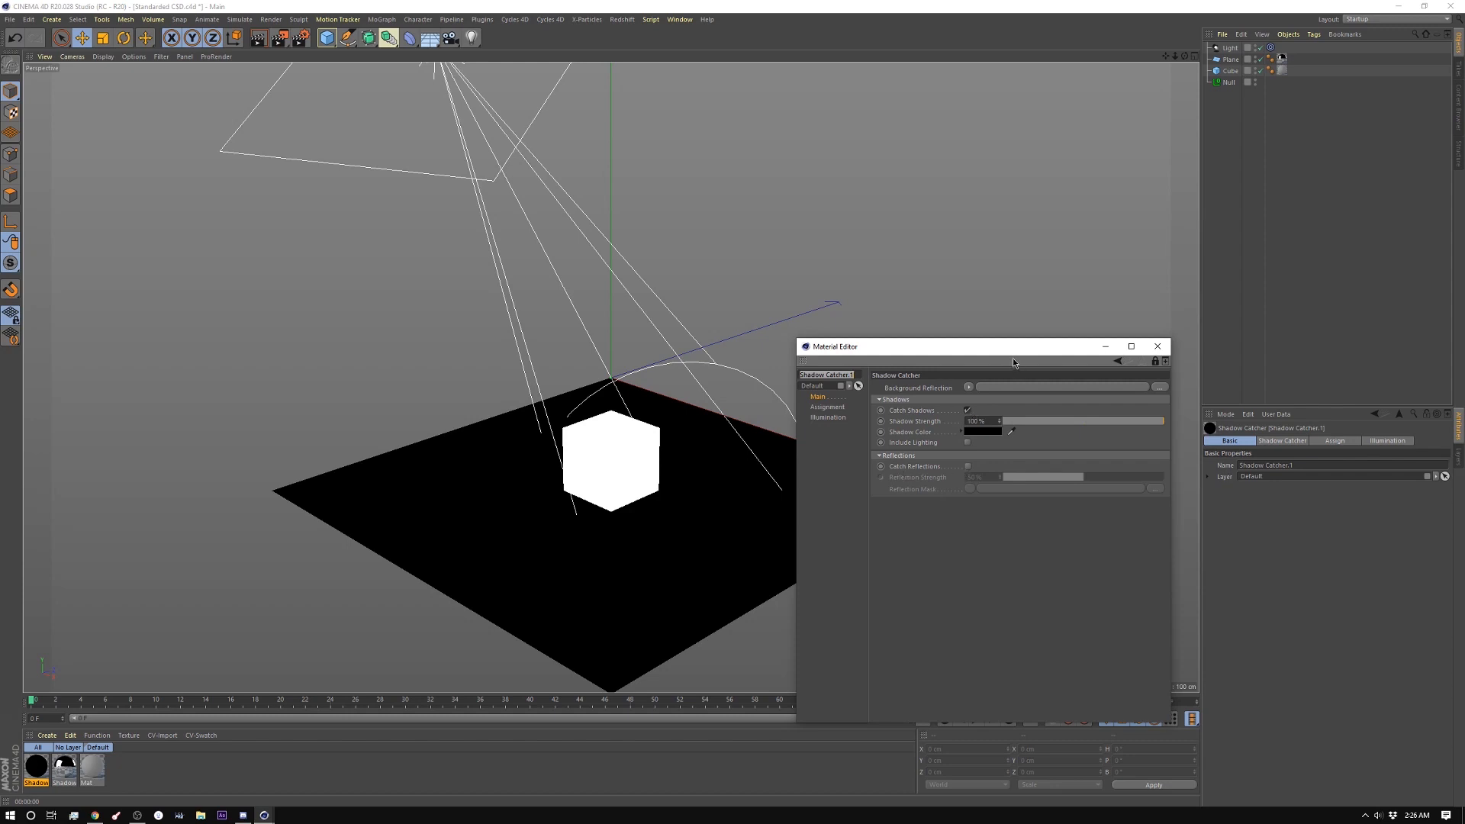
pyautogui.click(1232, 47)
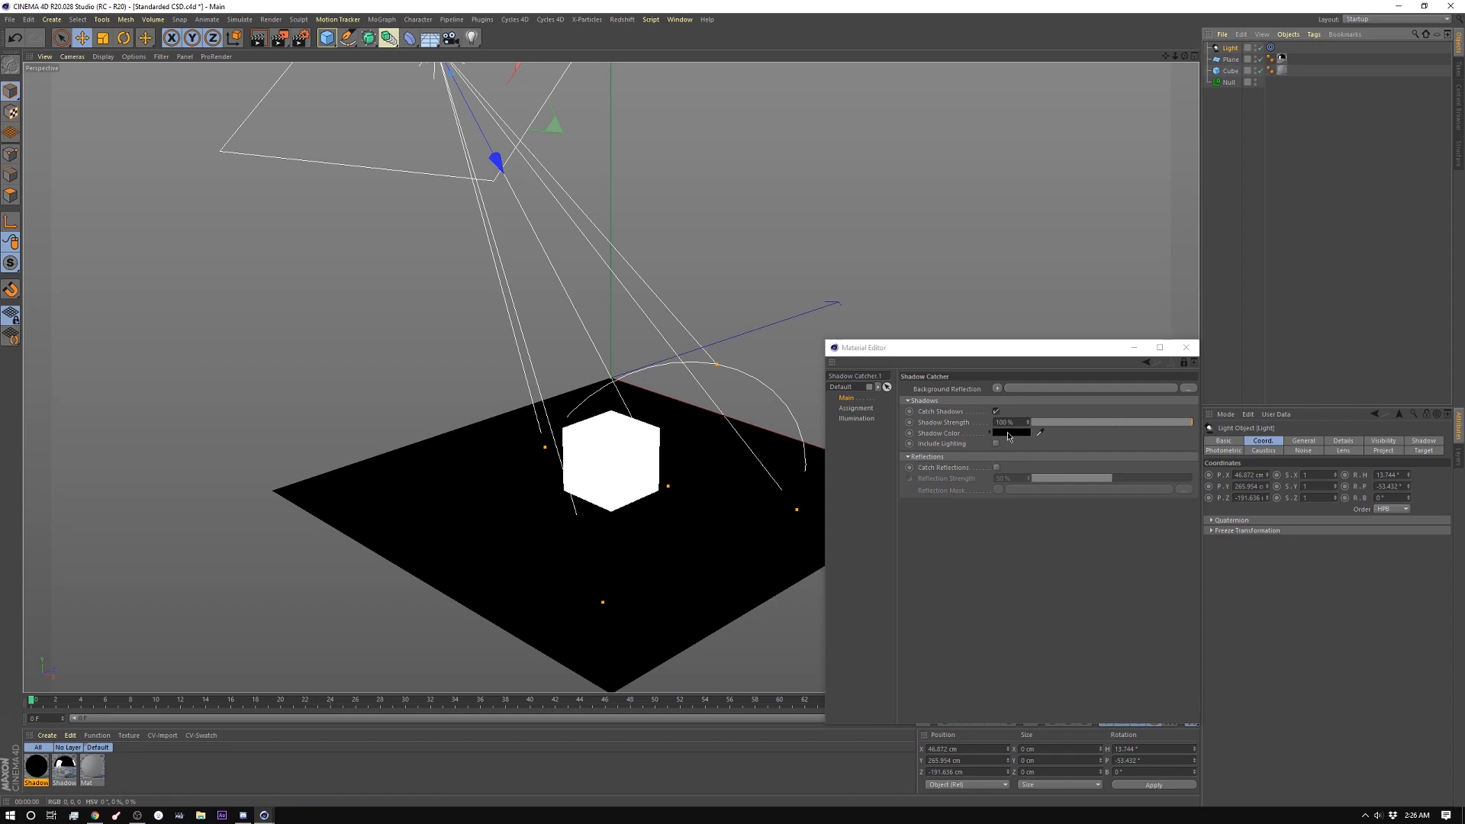
pyautogui.moveTo(1014, 432)
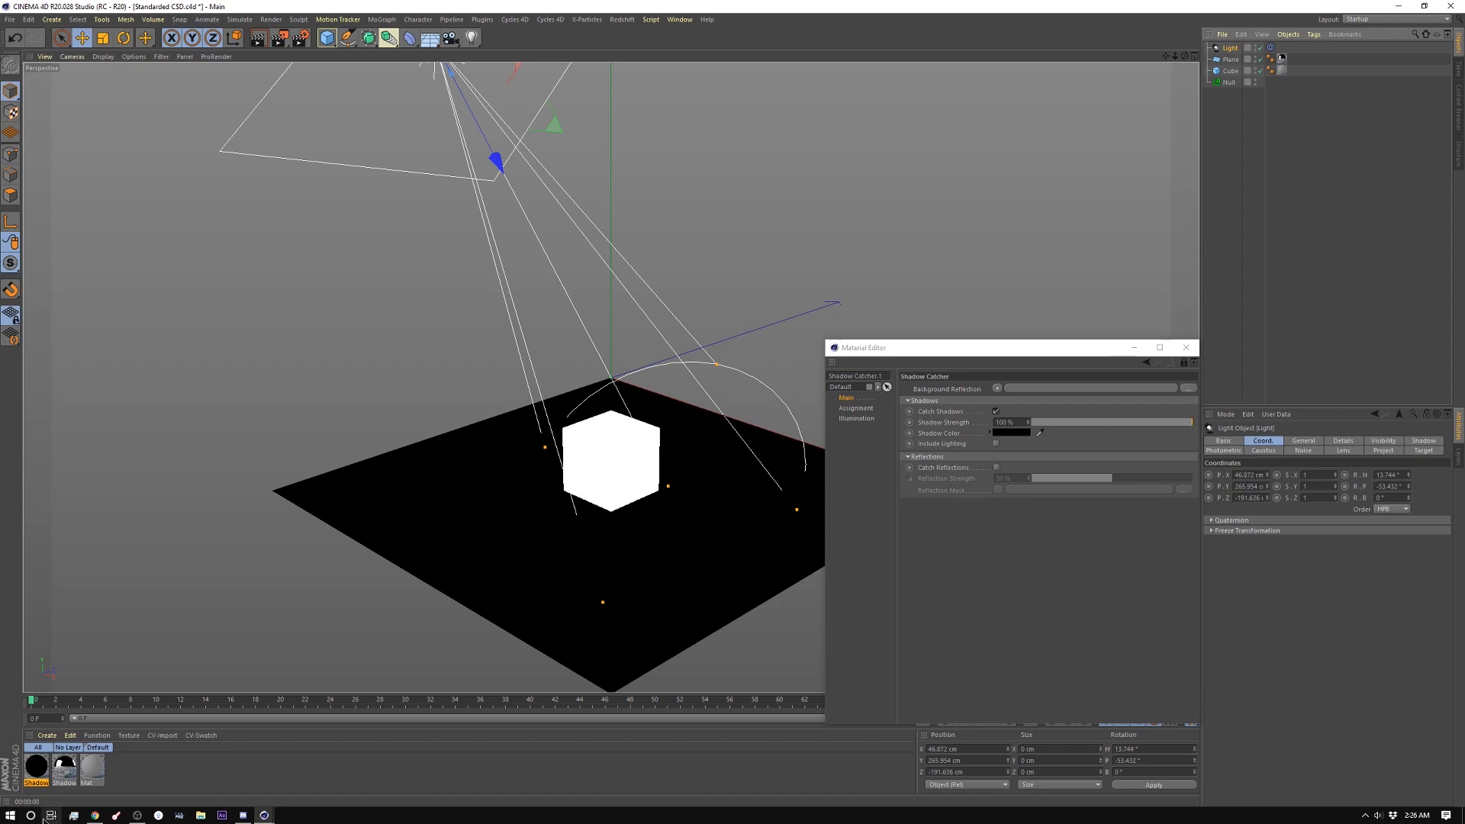
# - Render the cube to the Picture Viewer and view its Alpha layer showing the shadow
pyautogui.click(91, 766)
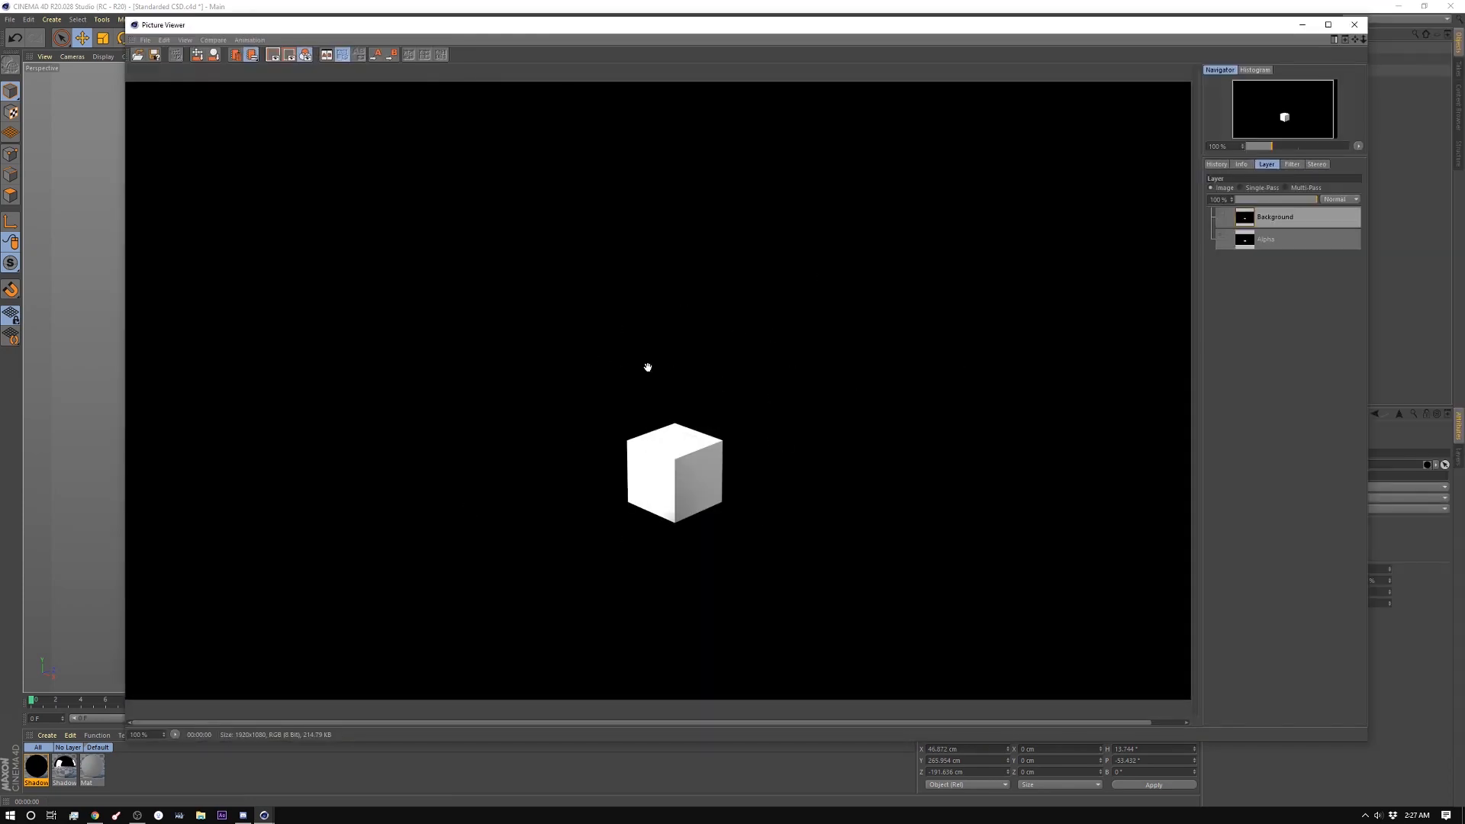
pyautogui.click(1270, 239)
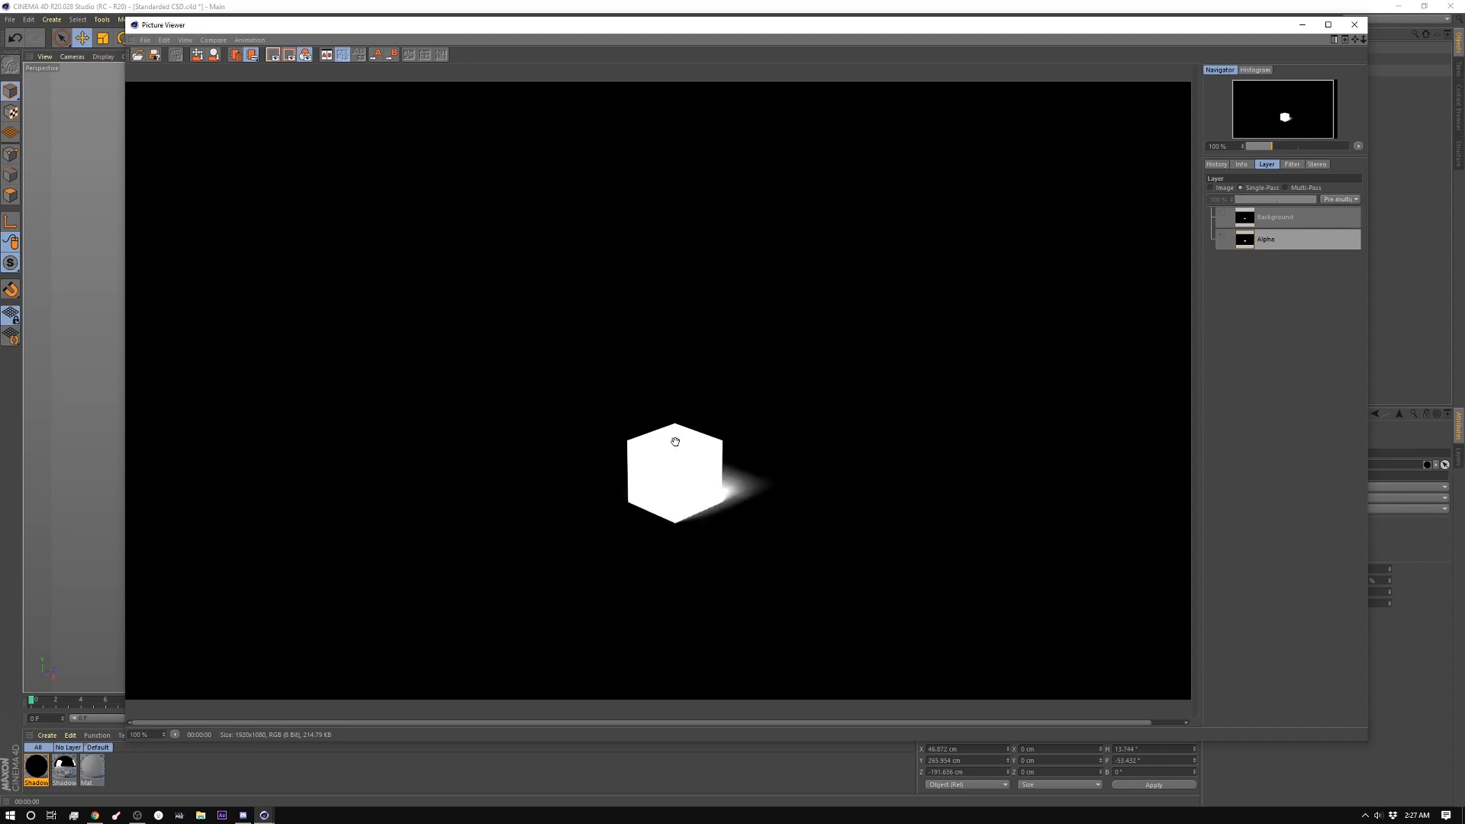
pyautogui.moveTo(719, 505)
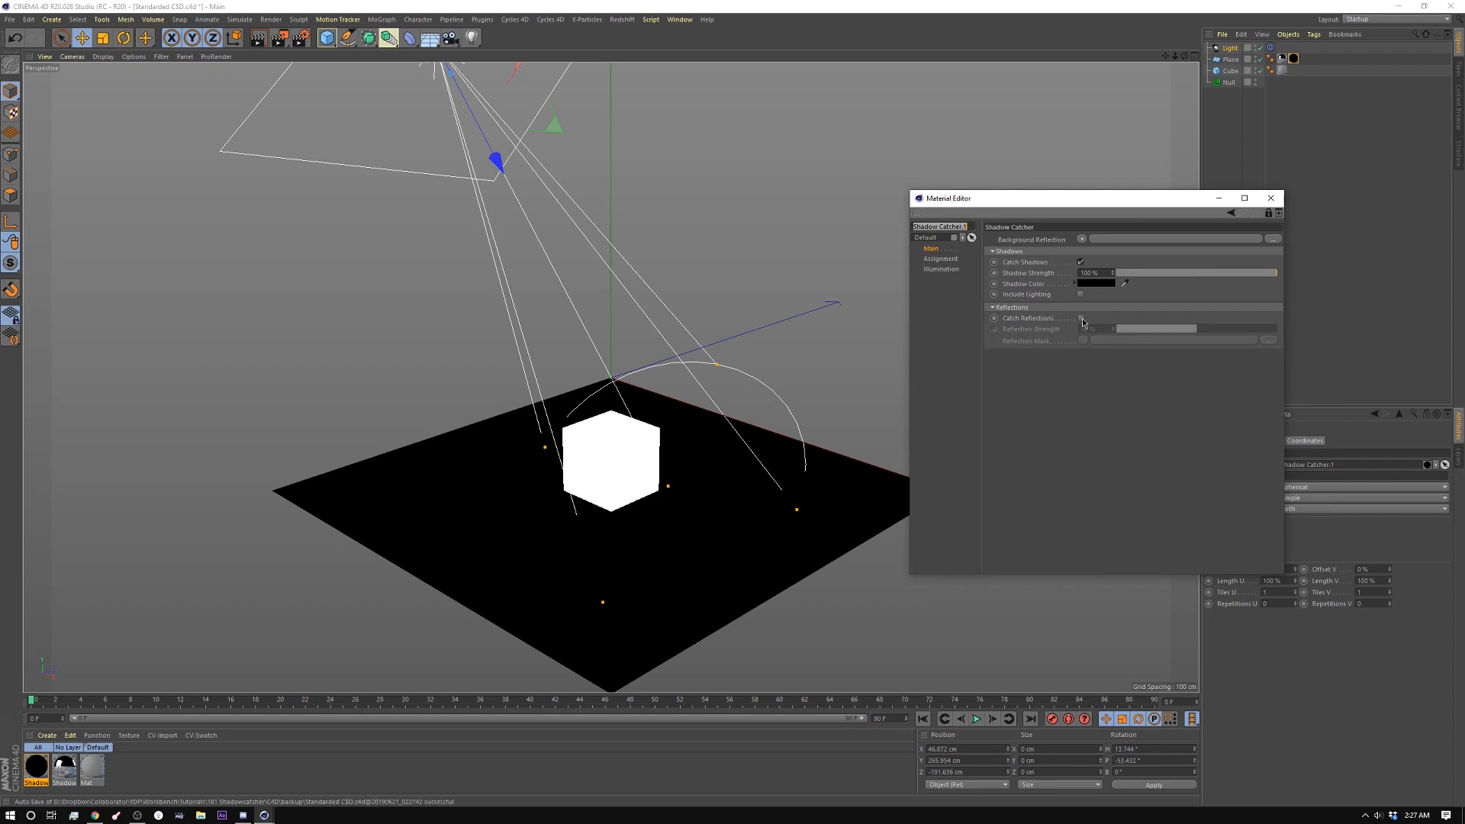
# - Switch to the Untitled 2 document with the RS Area Light, Plane and Cube
pyautogui.click(1080, 317)
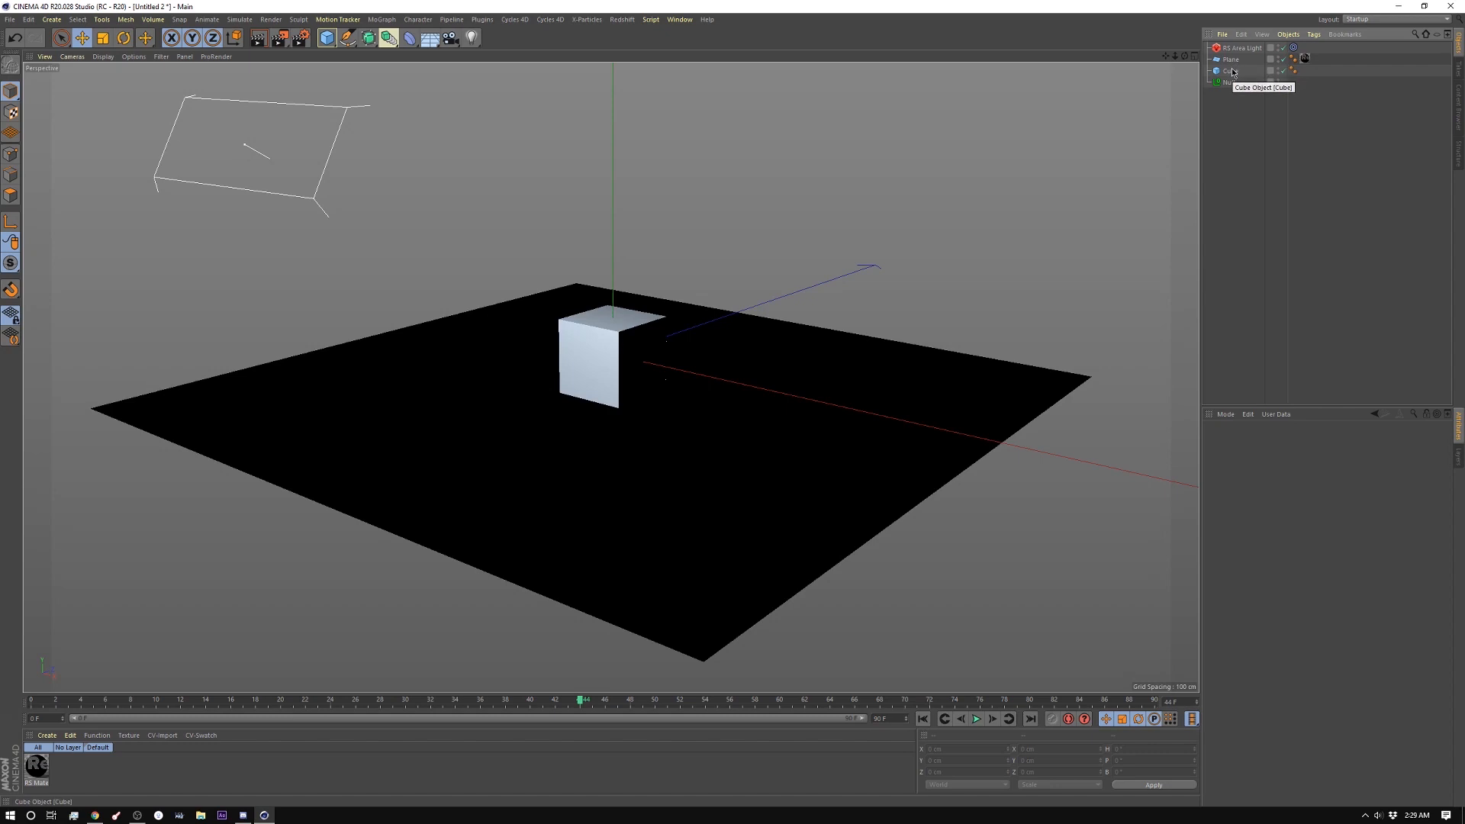
# - Select the RS Area Light, add a Redshift Material, and open its Shader Graph
pyautogui.click(1237, 47)
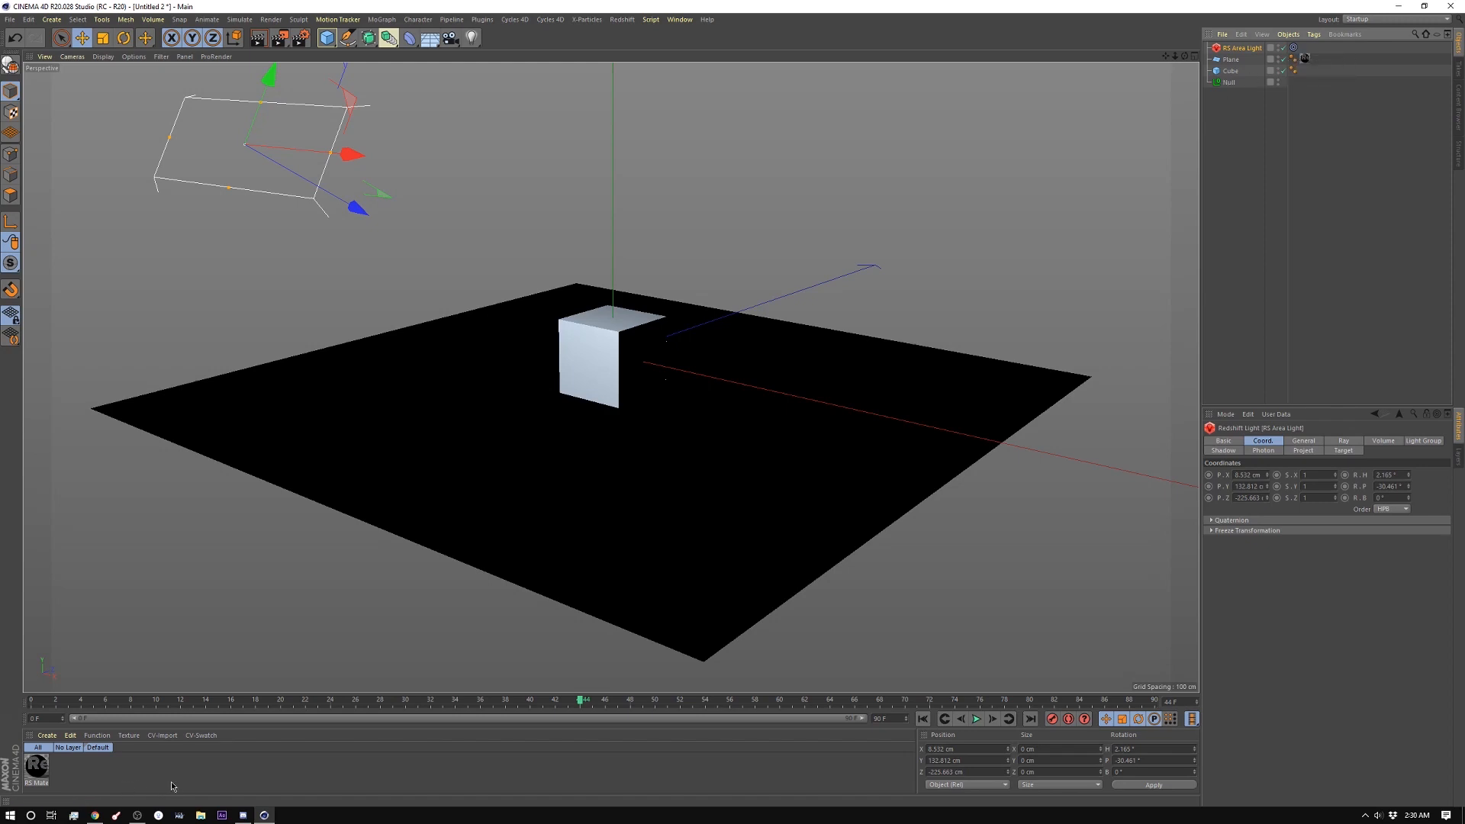
pyautogui.click(45, 736)
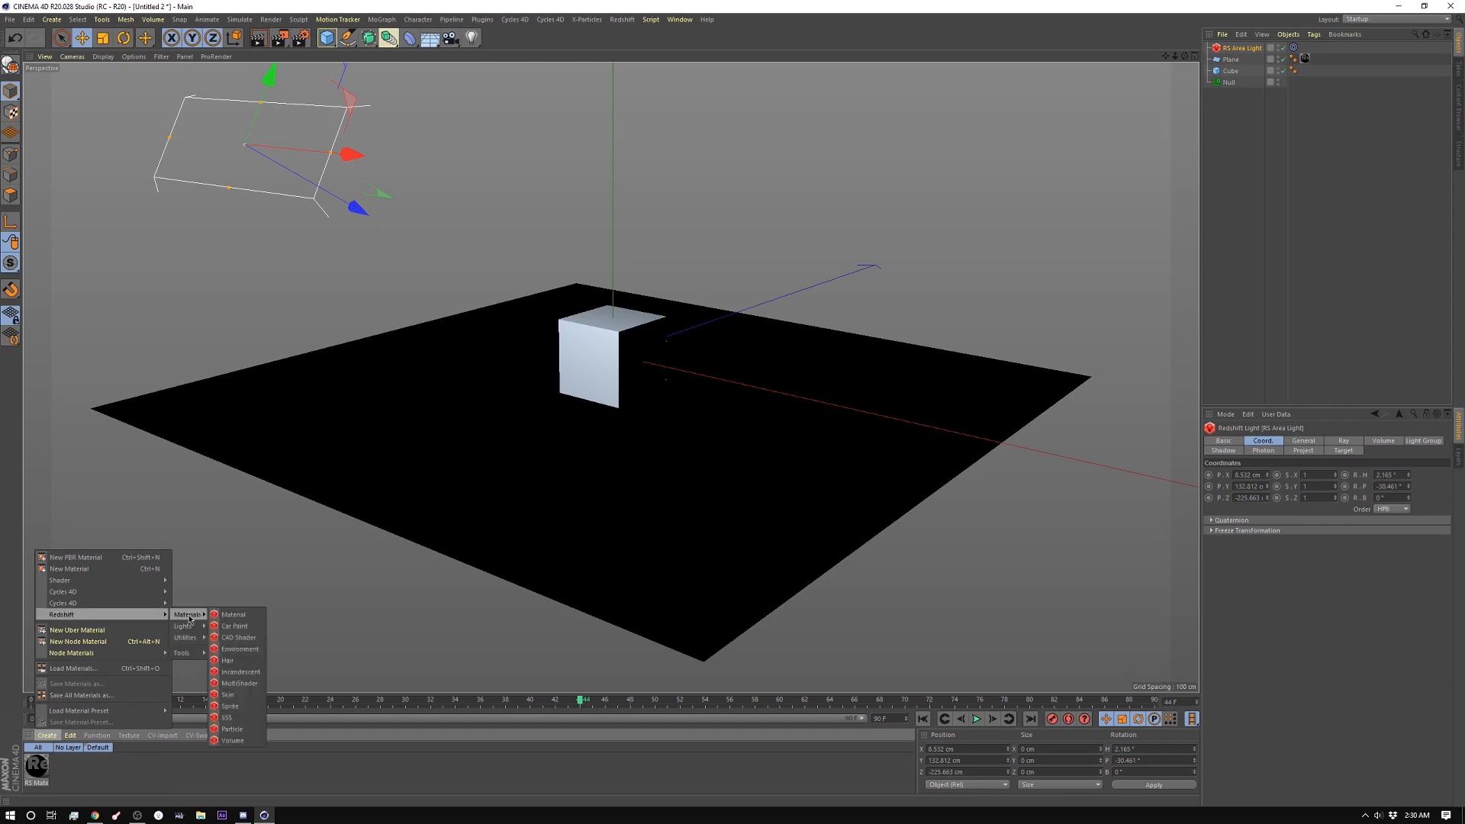
pyautogui.moveTo(232, 614)
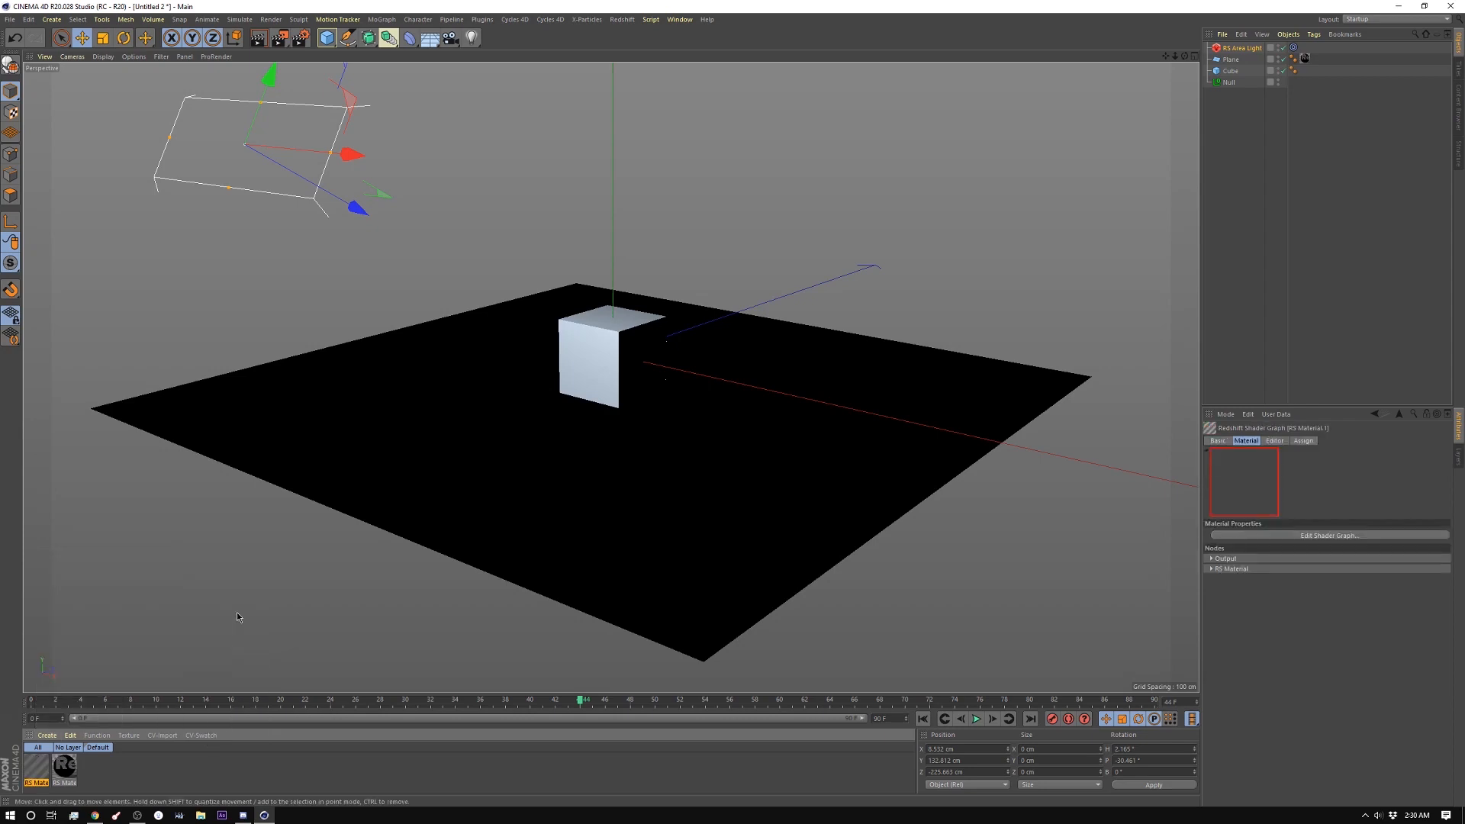
pyautogui.click(1326, 534)
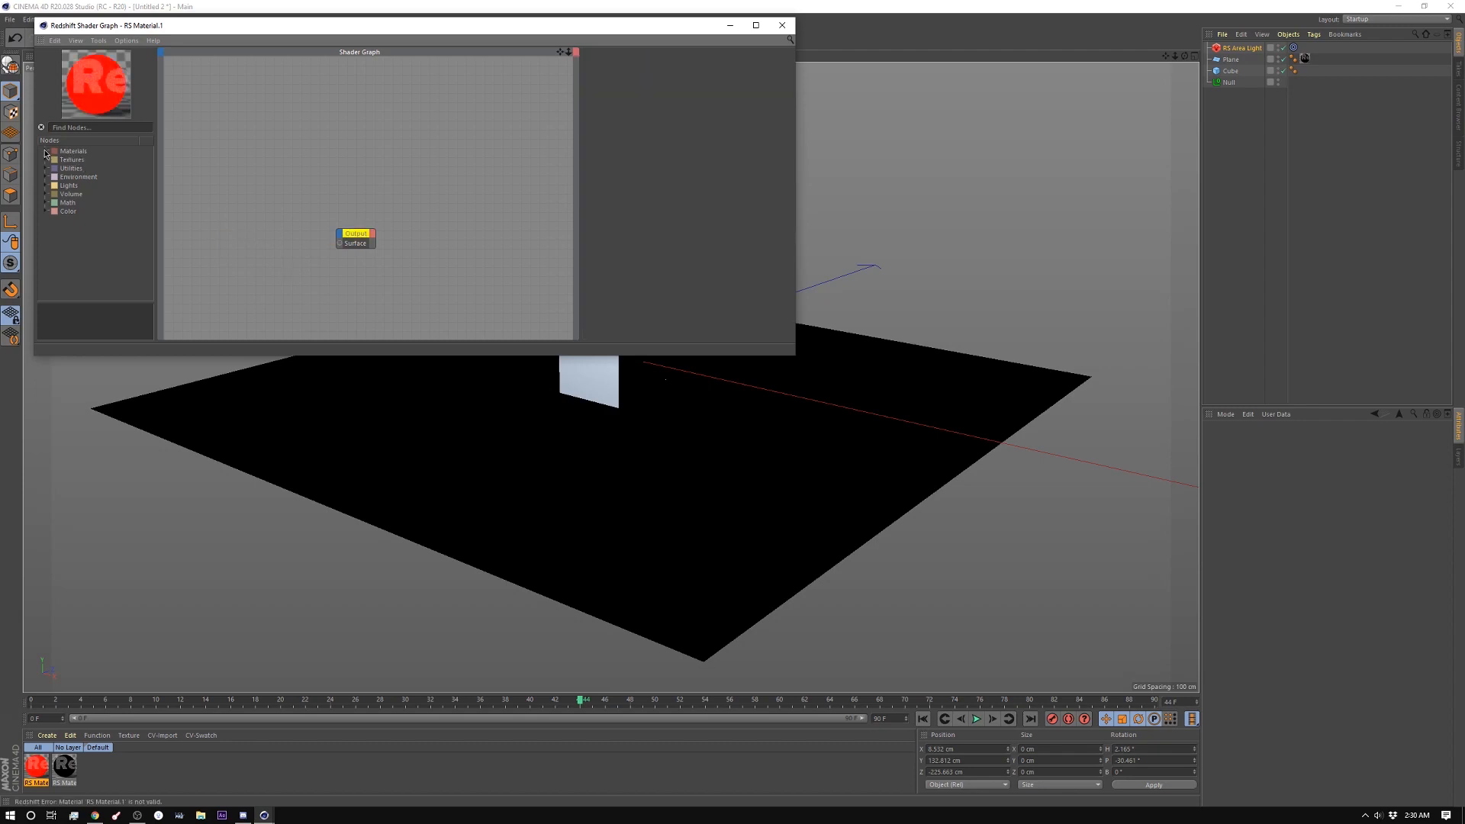
# - Add the legacy RS Matte-Shadow Catcher node and wire its Out to Output Surface
pyautogui.click(54, 150)
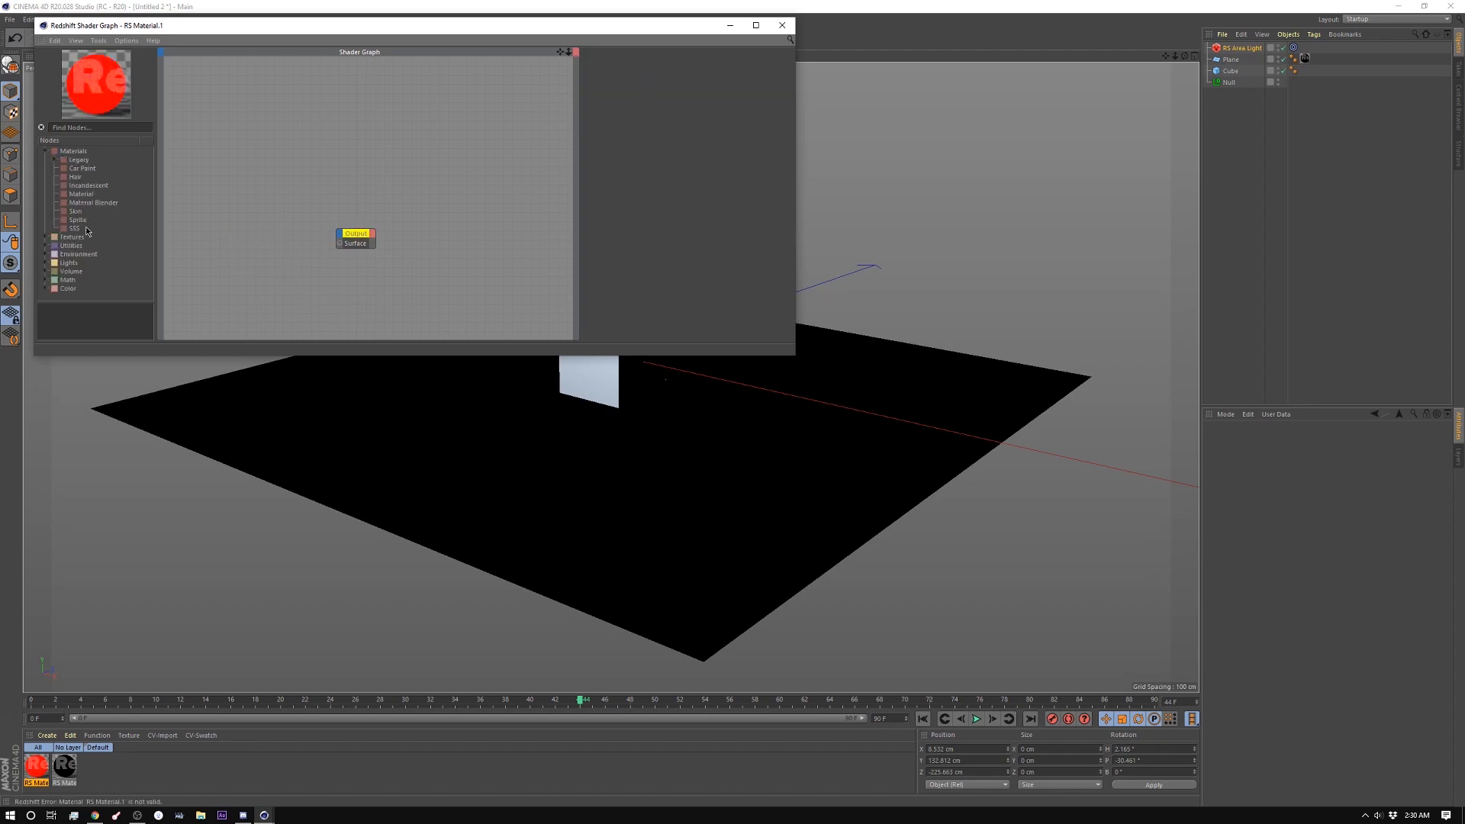
pyautogui.click(54, 159)
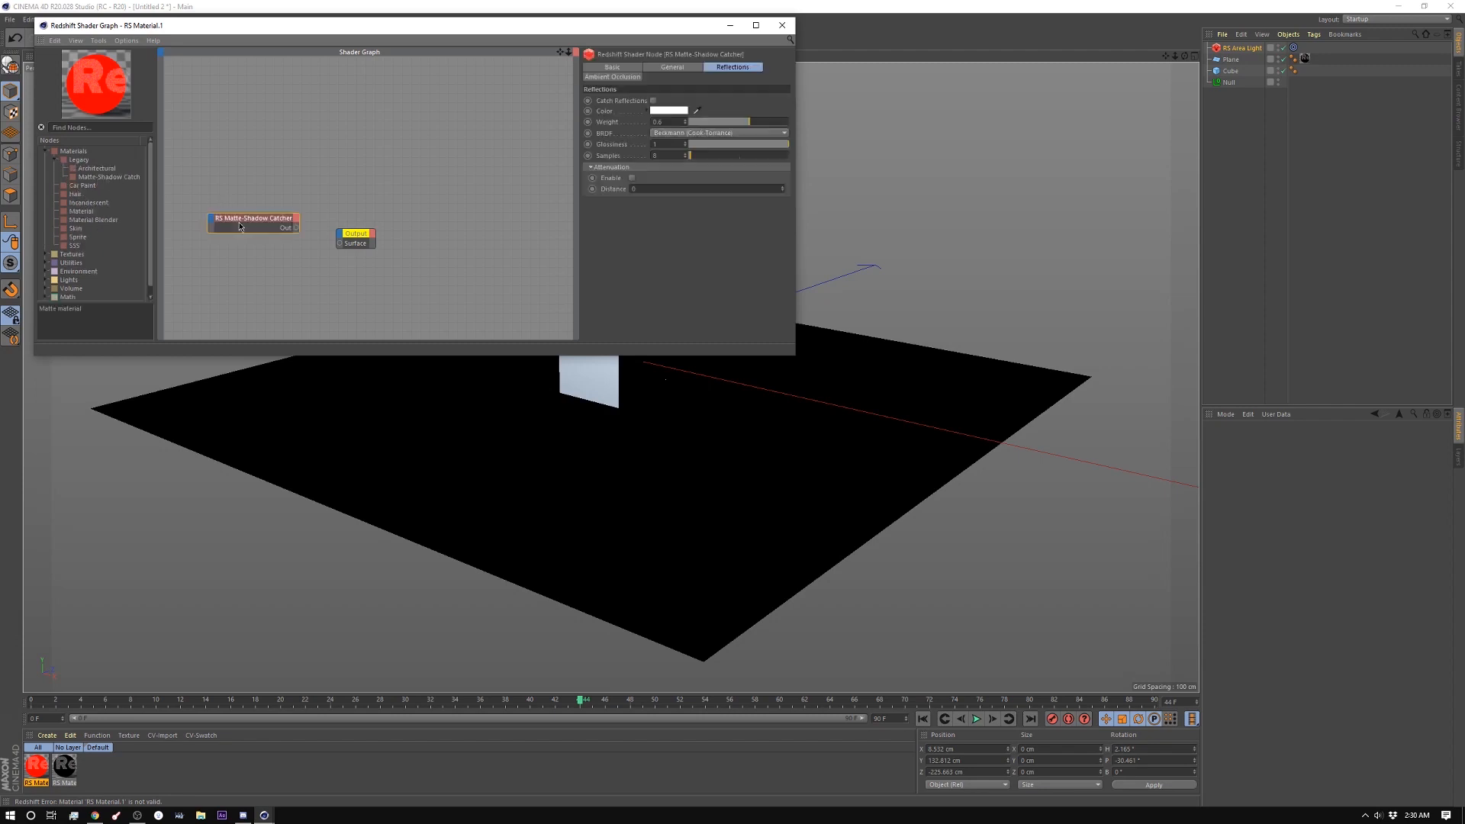
pyautogui.moveTo(295, 227); pyautogui.dragTo(339, 243)
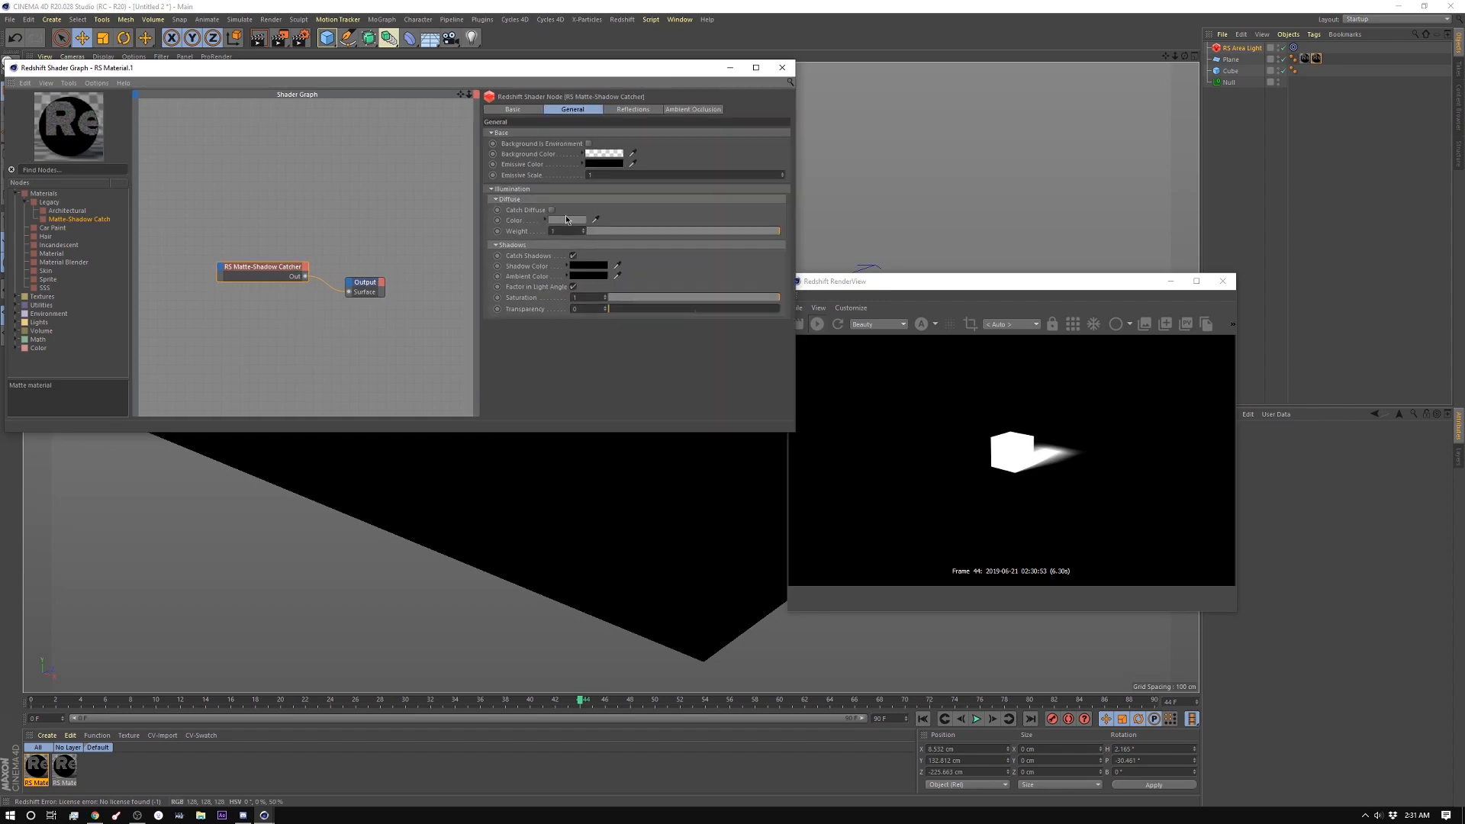
# - Enable Background Is Environment and Catch Reflections, then adjust an Ambient Occlusion option
pyautogui.click(551, 209)
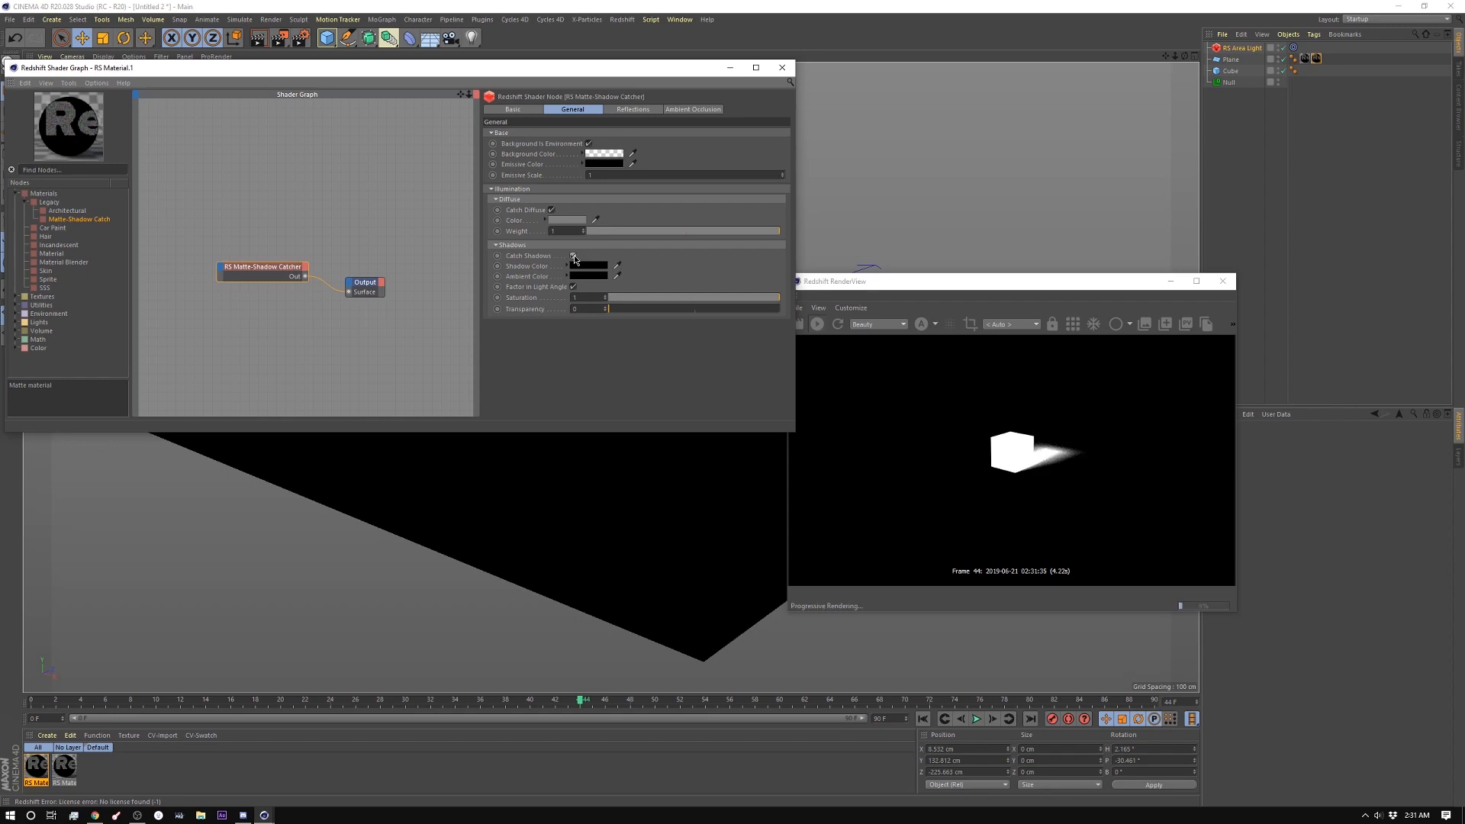
pyautogui.click(632, 109)
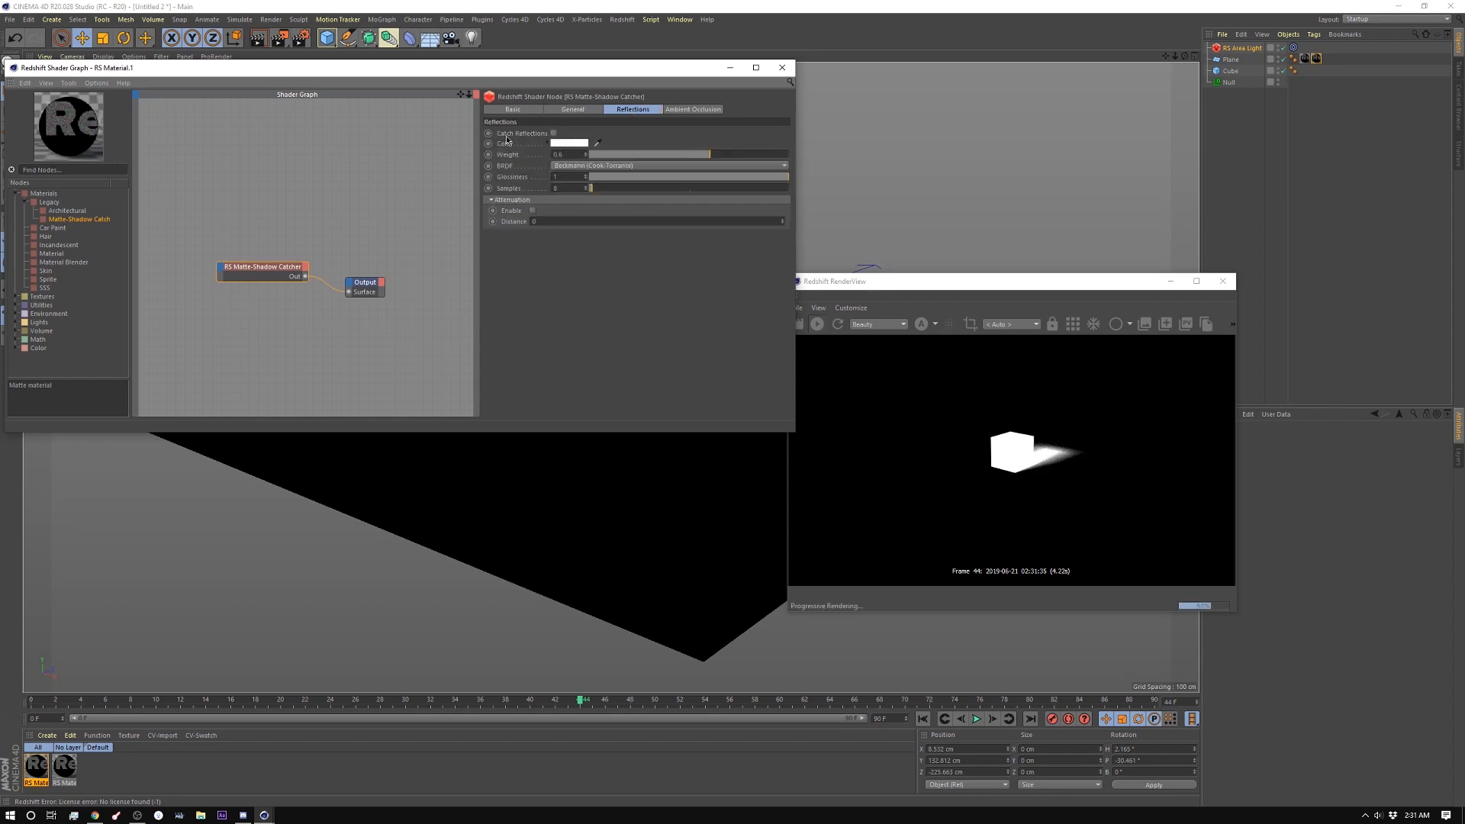
pyautogui.click(553, 133)
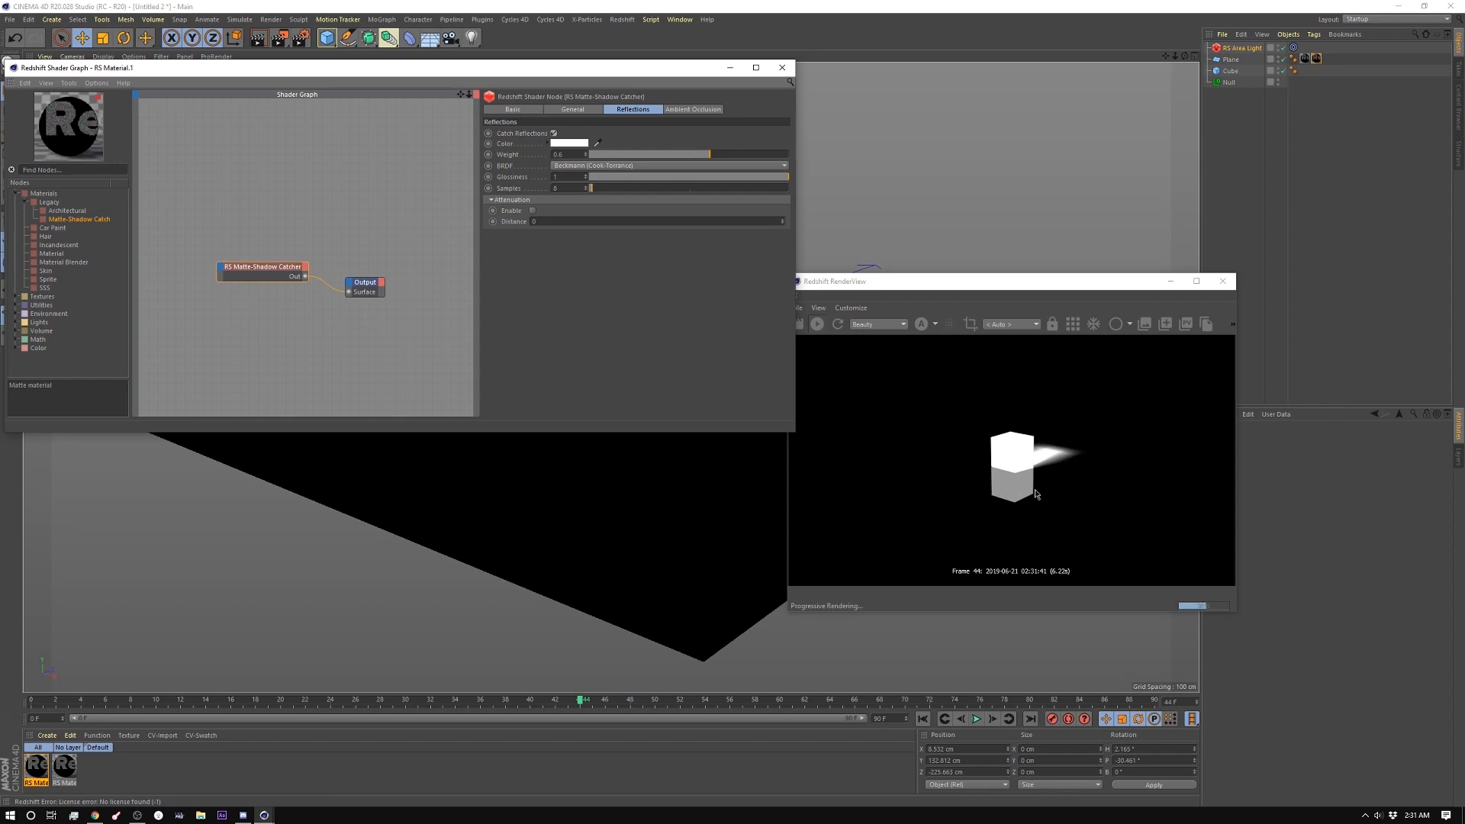
pyautogui.click(693, 108)
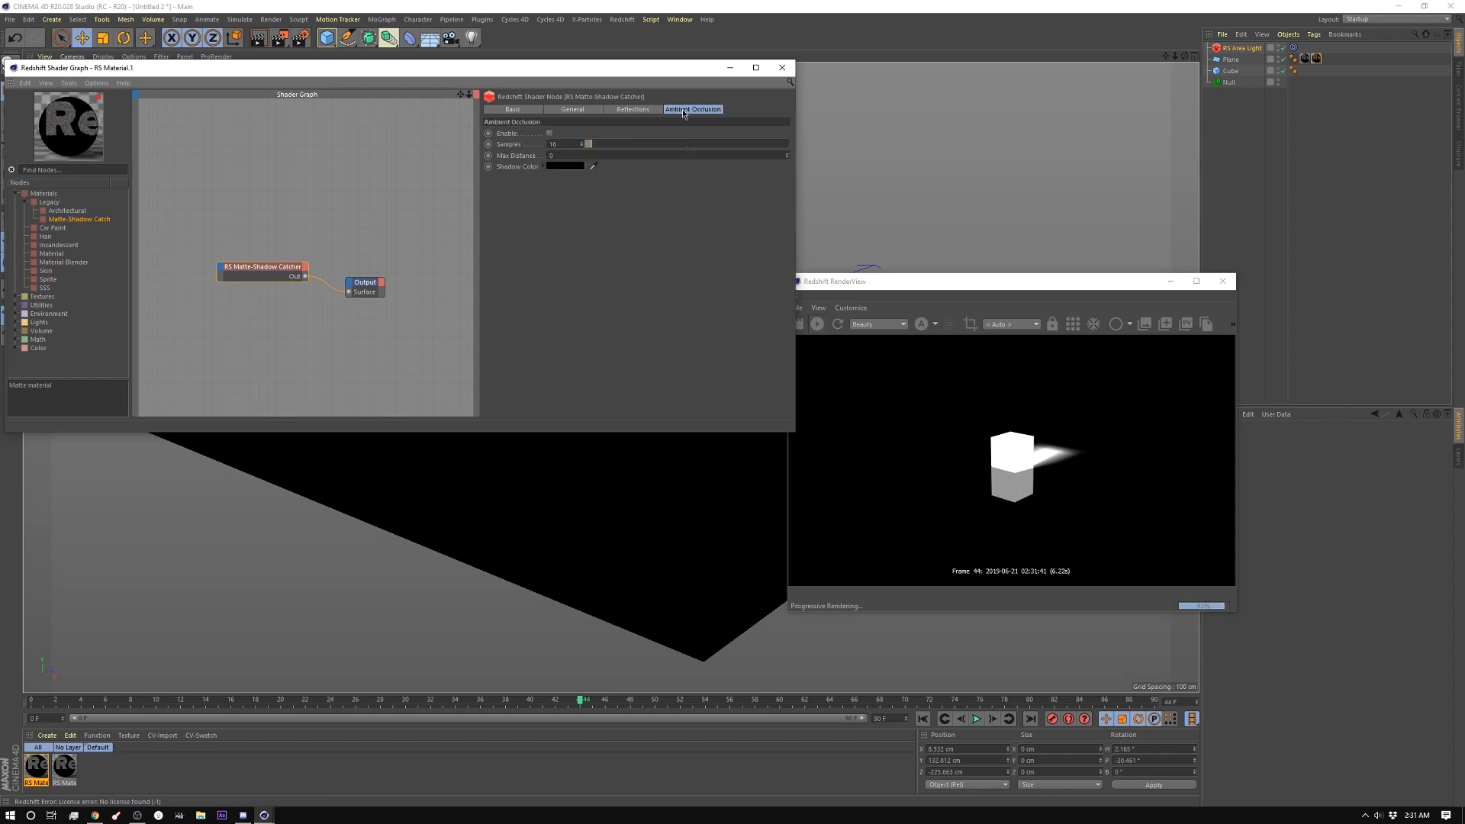
pyautogui.click(549, 132)
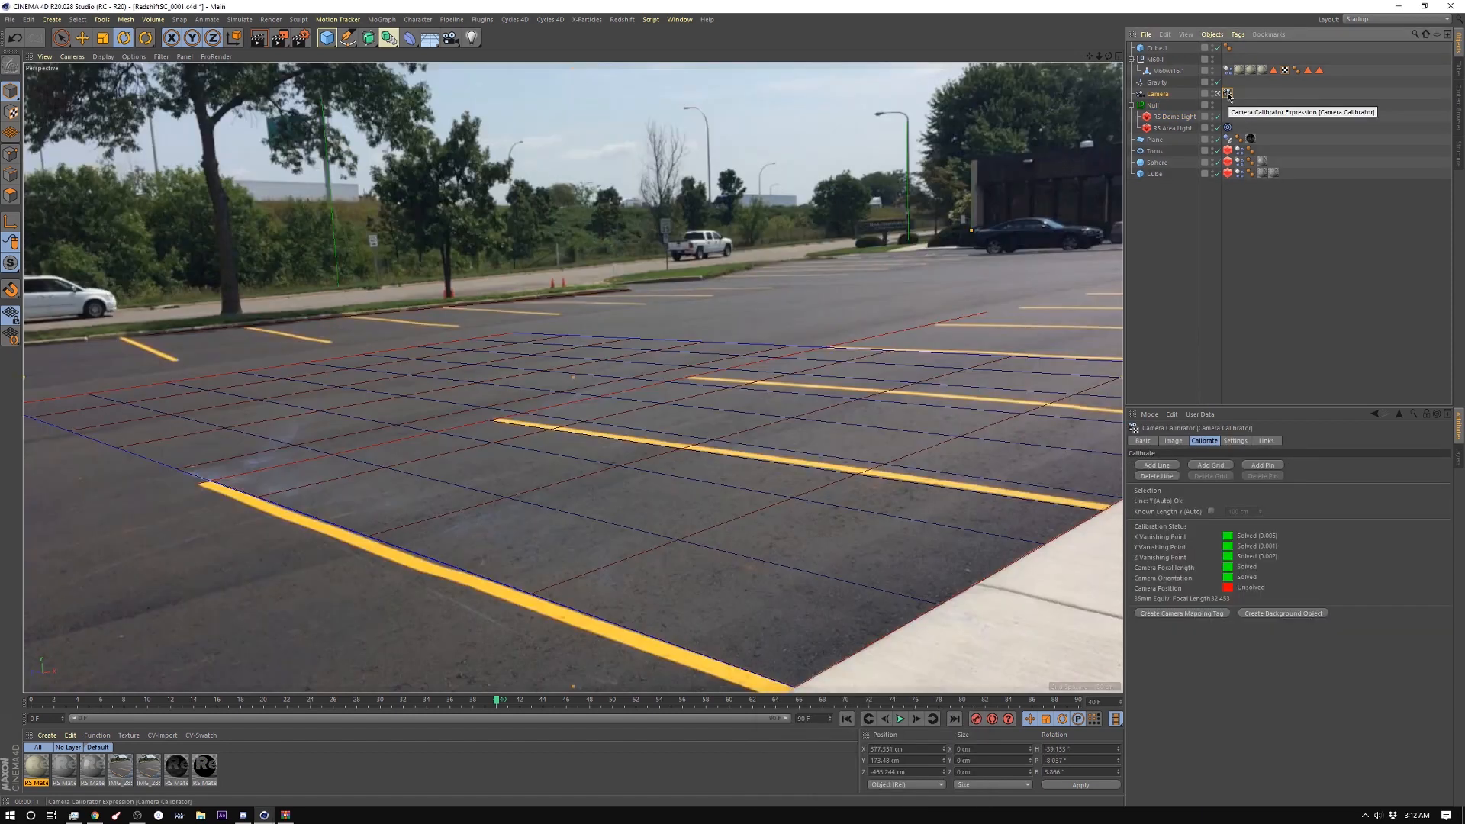
pyautogui.moveTo(1226, 313)
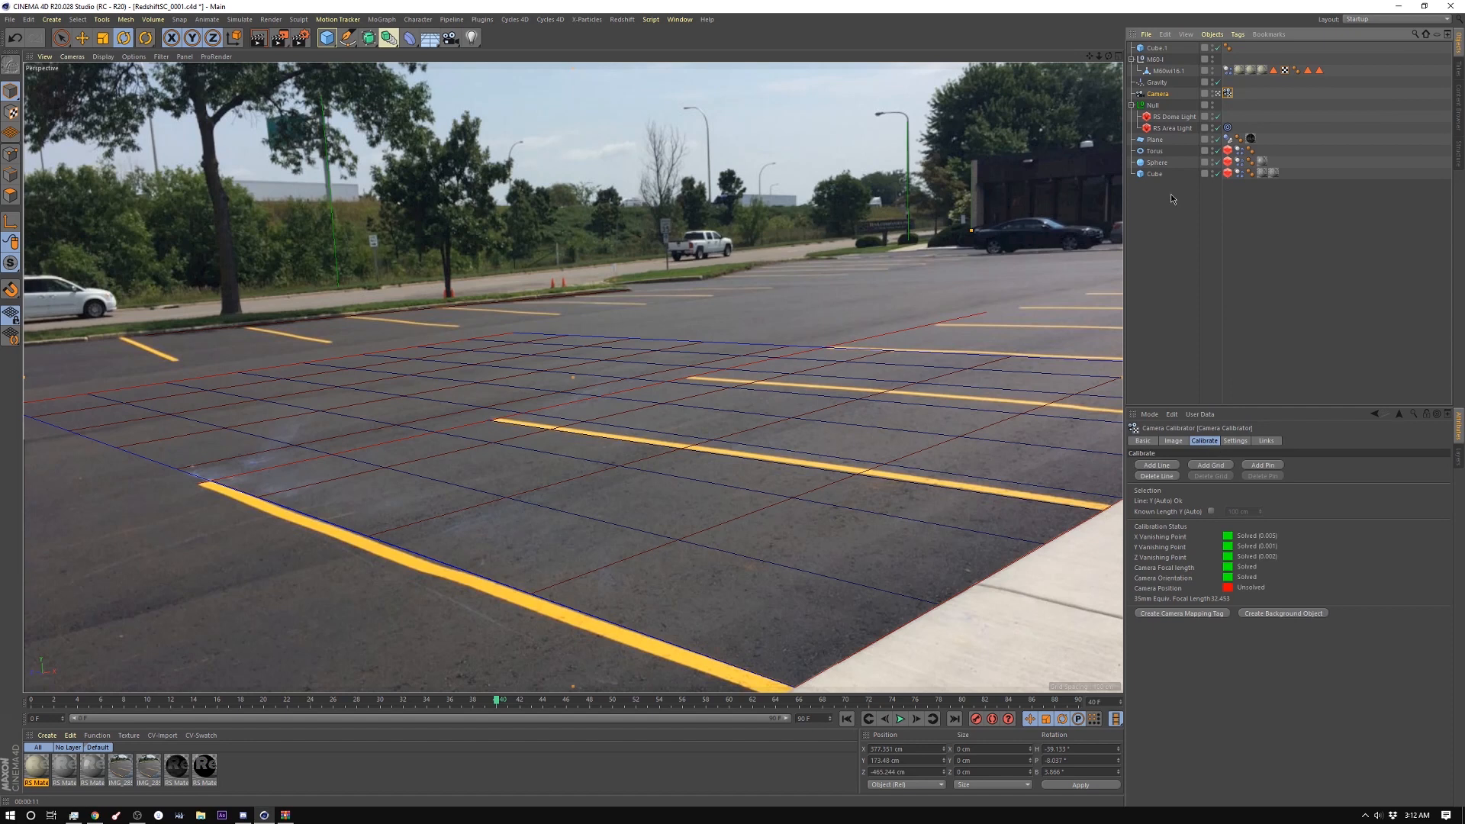
# - Open the RedshiftSC scene with the parking-lot background and Camera Calibrator tag
pyautogui.click(257, 37)
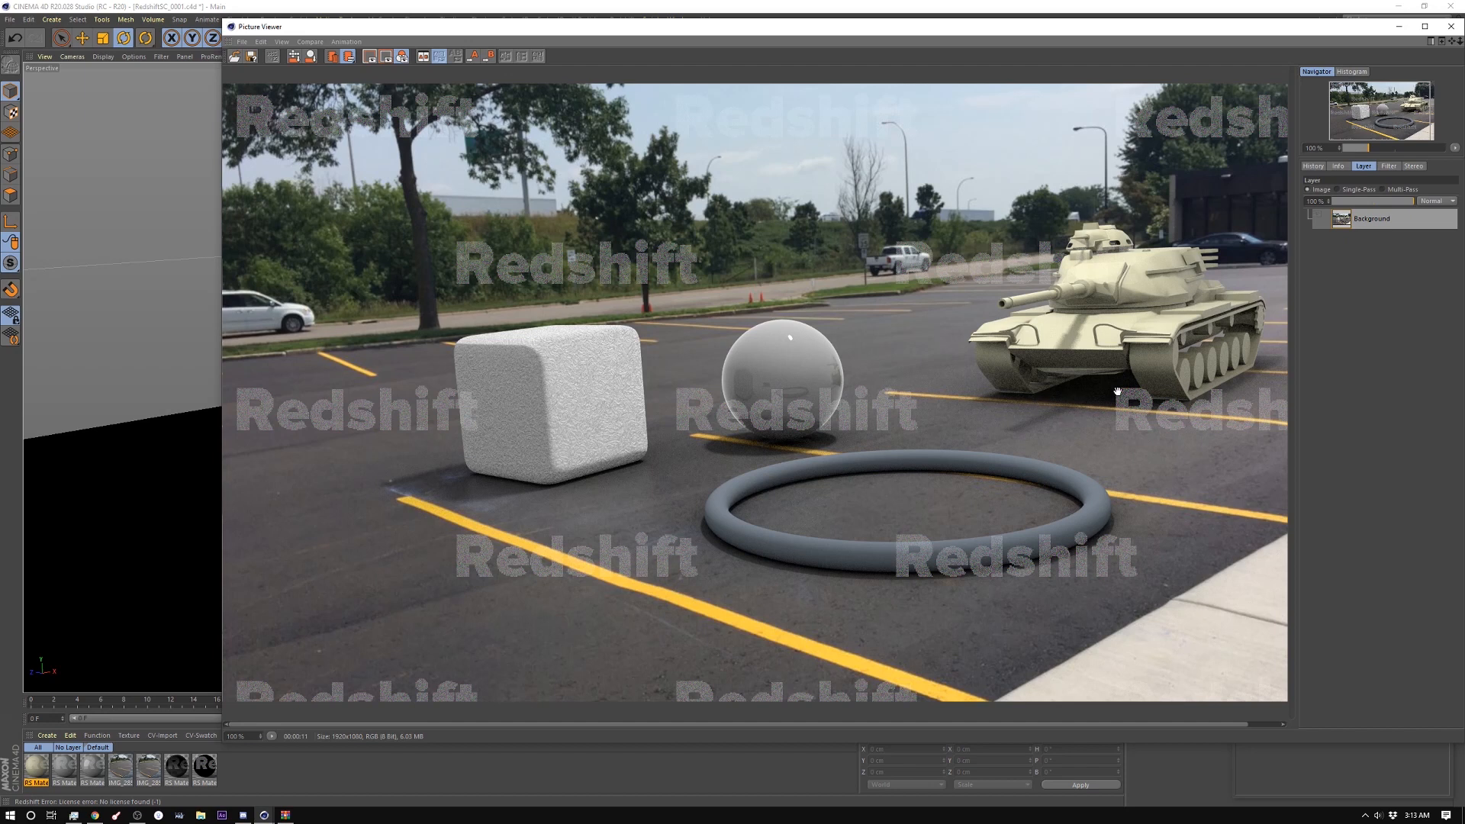
pyautogui.moveTo(1077, 423)
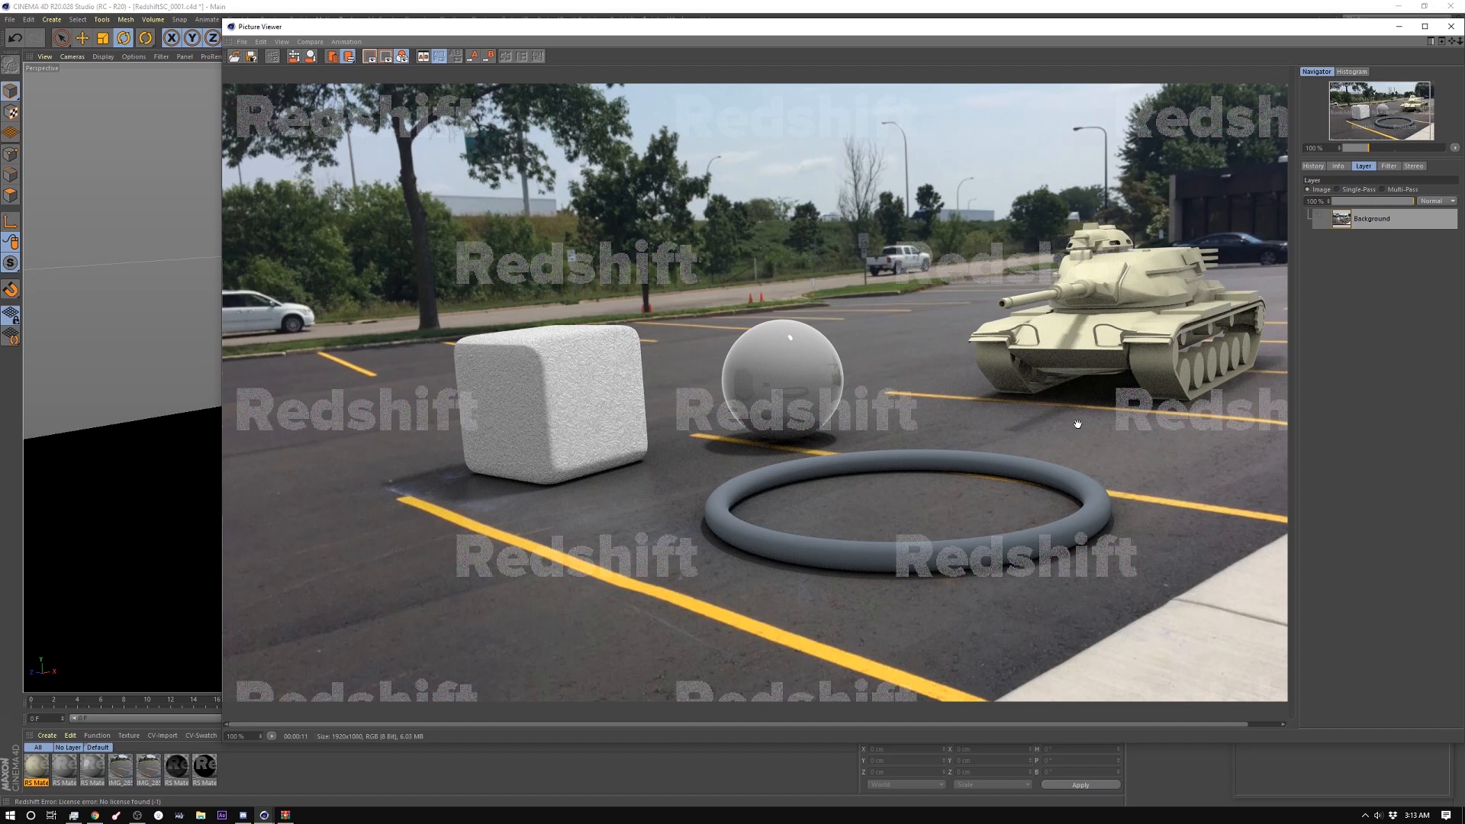
pyautogui.moveTo(853, 474)
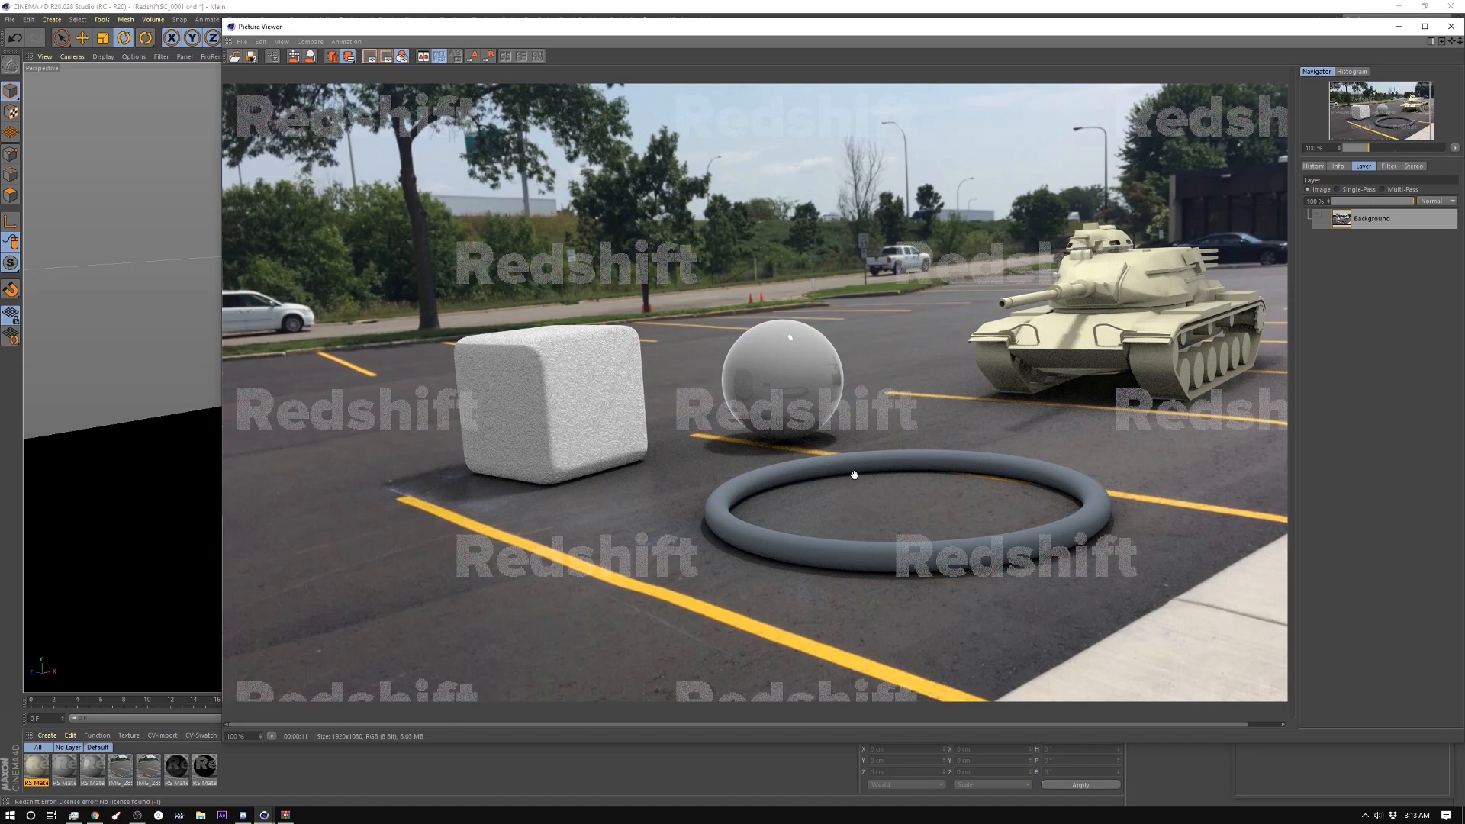